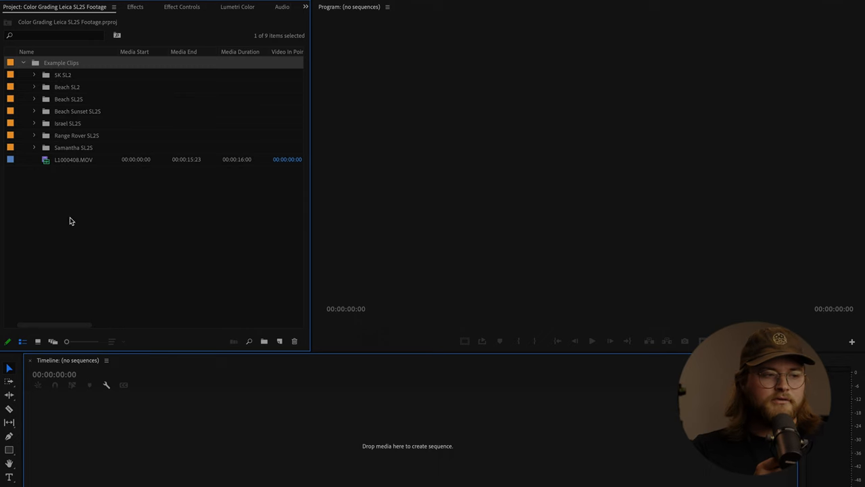
Build sequence L1150099 from the Israel SL2S clips and scrub to the smiling man's shot
click(34, 123)
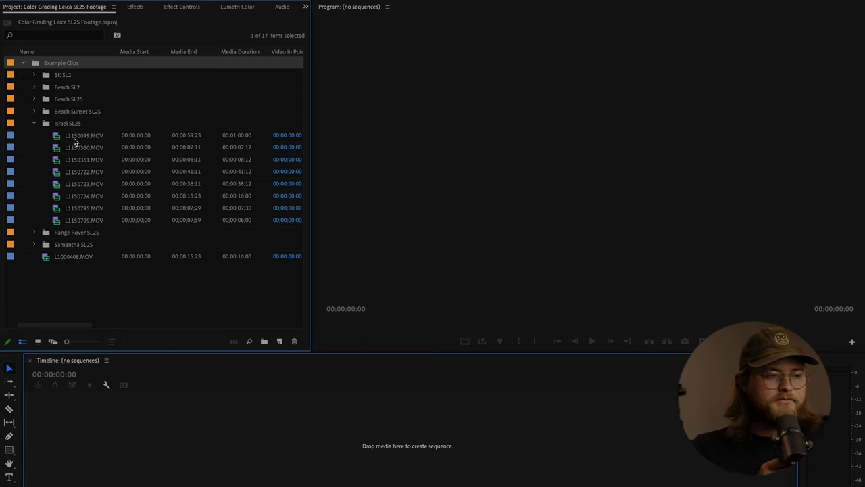
click(81, 135)
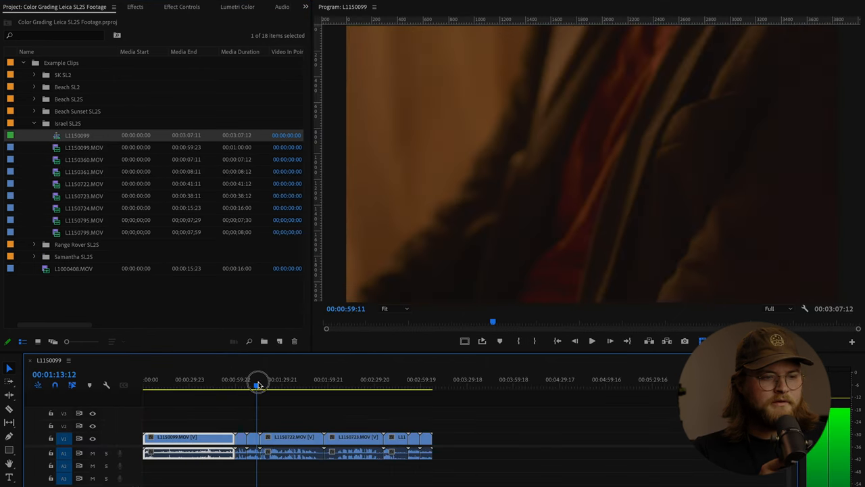
drag(257, 378, 292, 379)
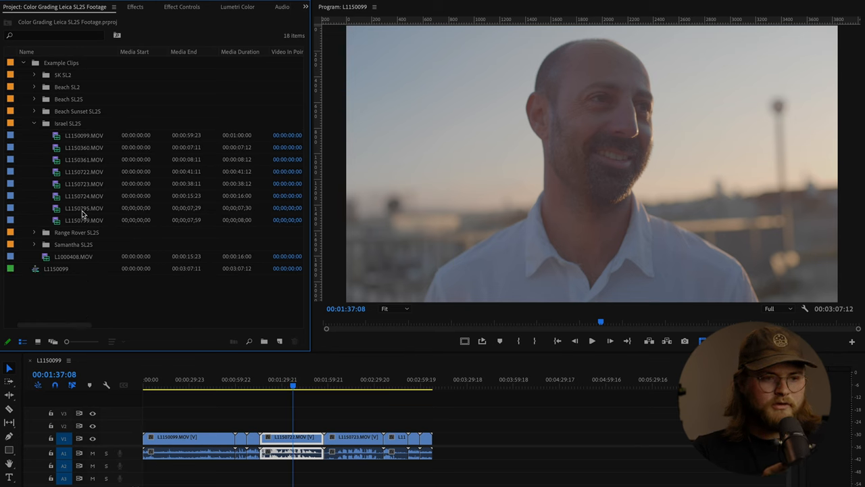
mouse_move(83, 214)
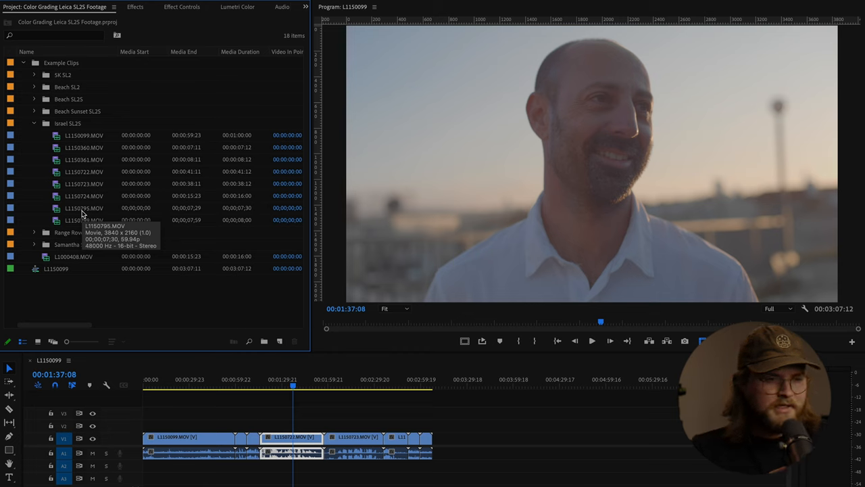
mouse_move(790, 201)
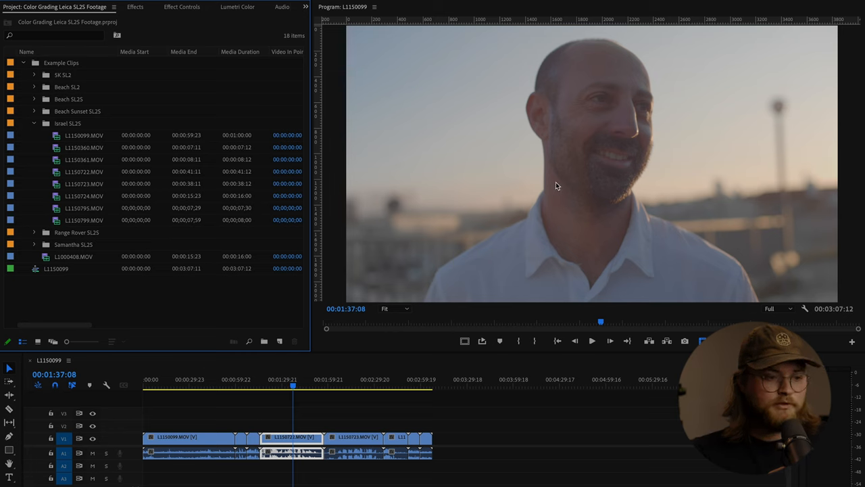
mouse_move(584, 105)
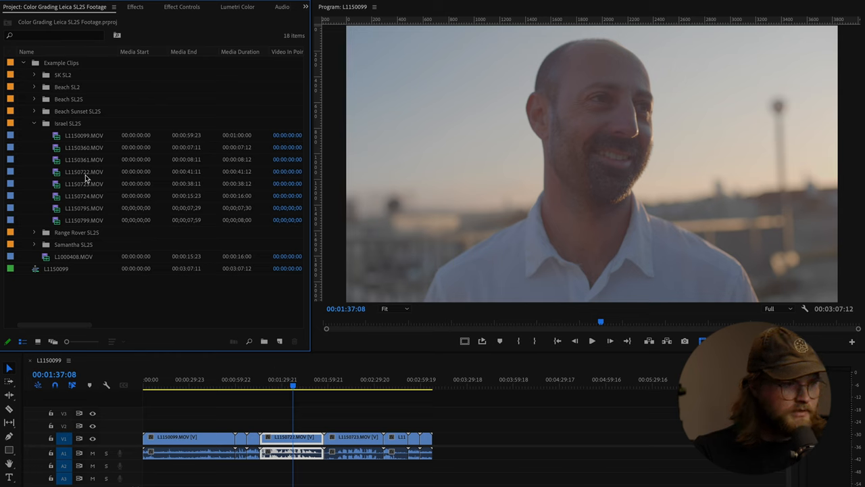
Override L1150722.MOV's colour space from Rec. 2020 to Rec. 709 in Interpret Footage
right_click(84, 171)
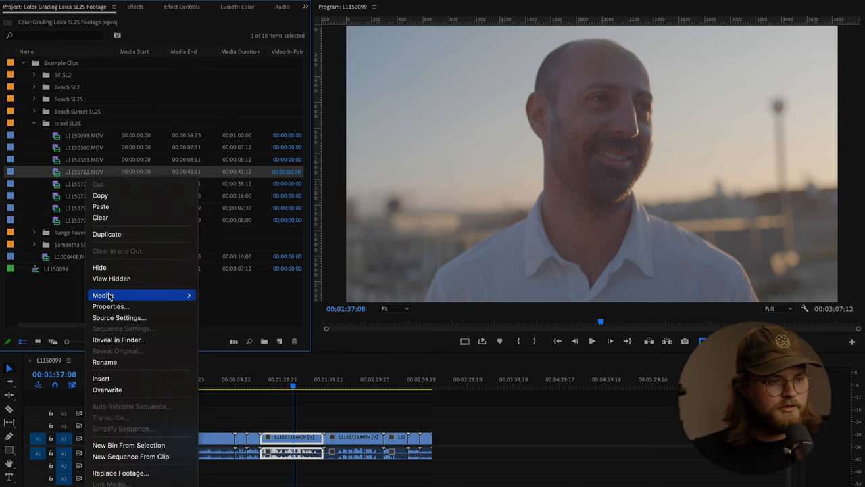
mouse_move(107, 295)
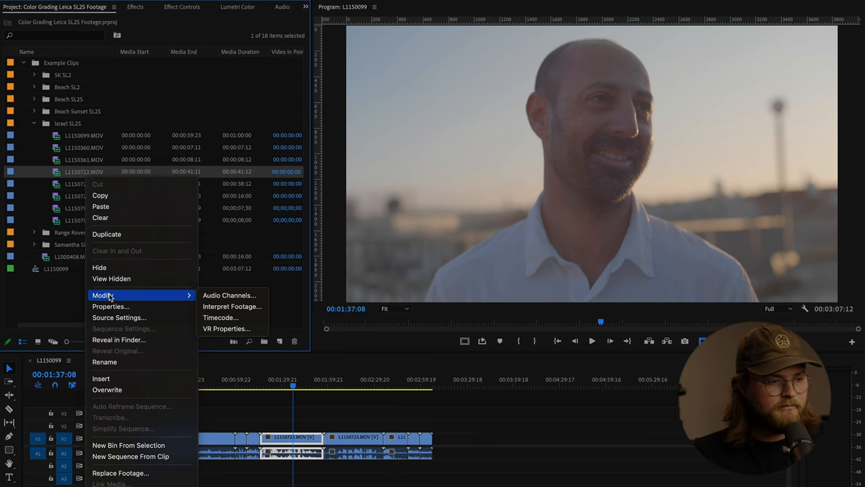
click(232, 306)
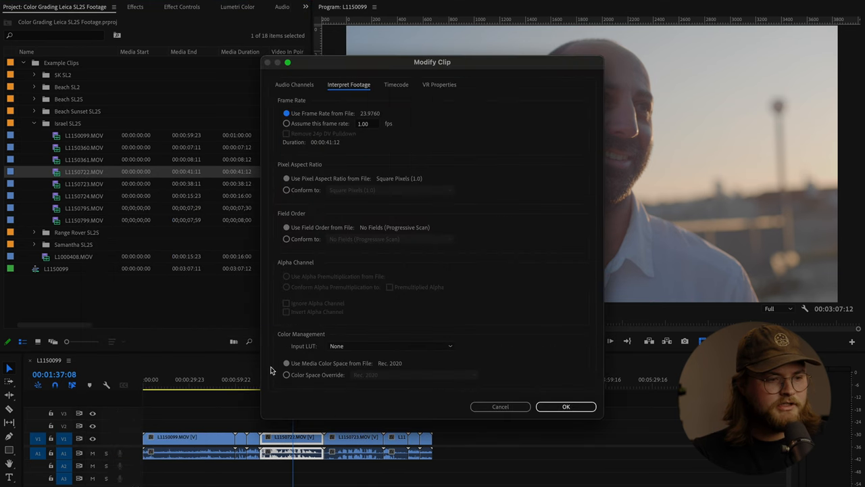
click(414, 374)
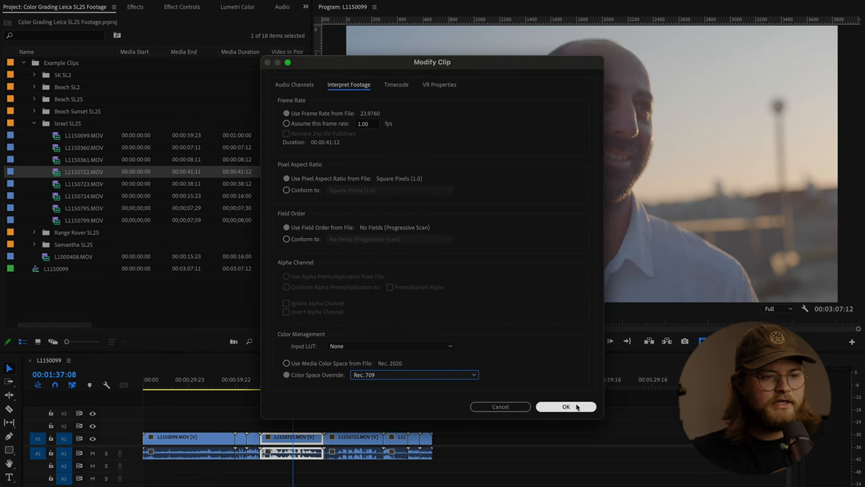
click(566, 406)
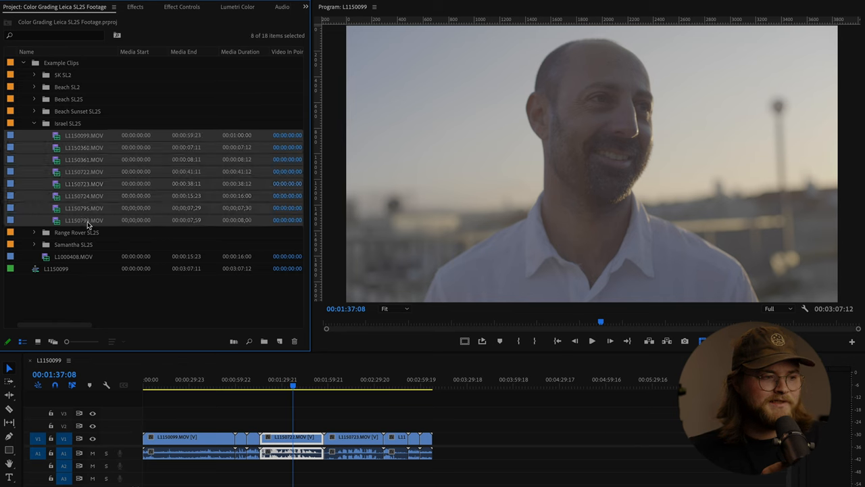
Apply a colour space override to all eight Israel clips, then scrub to the smiling man
right_click(85, 219)
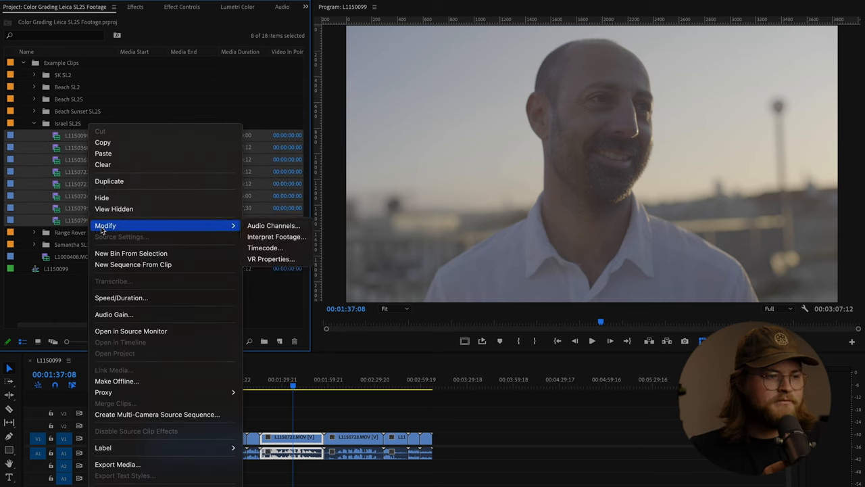
click(275, 236)
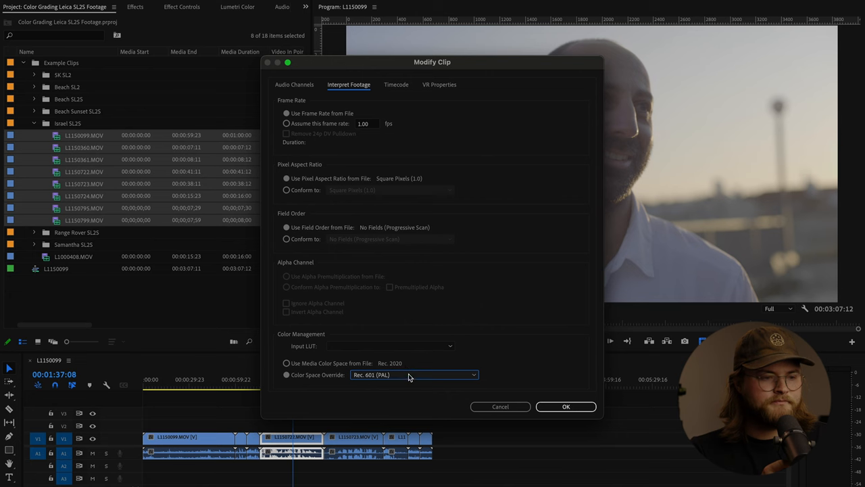
click(414, 375)
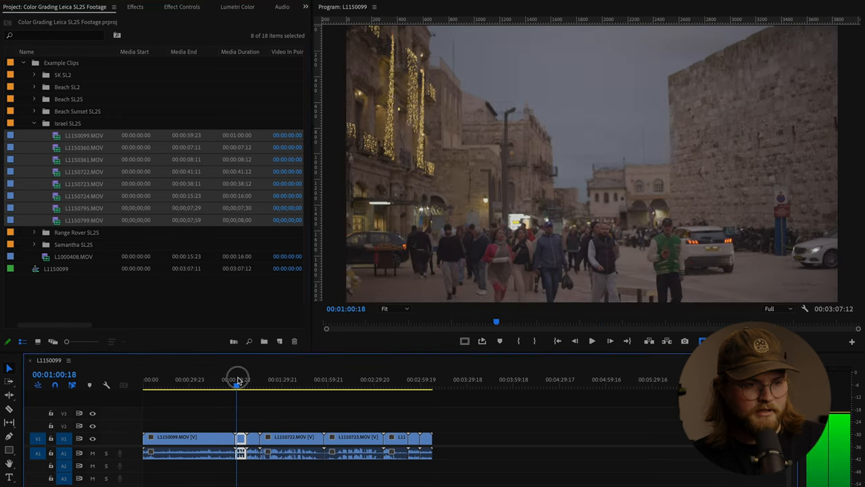
drag(238, 378, 287, 379)
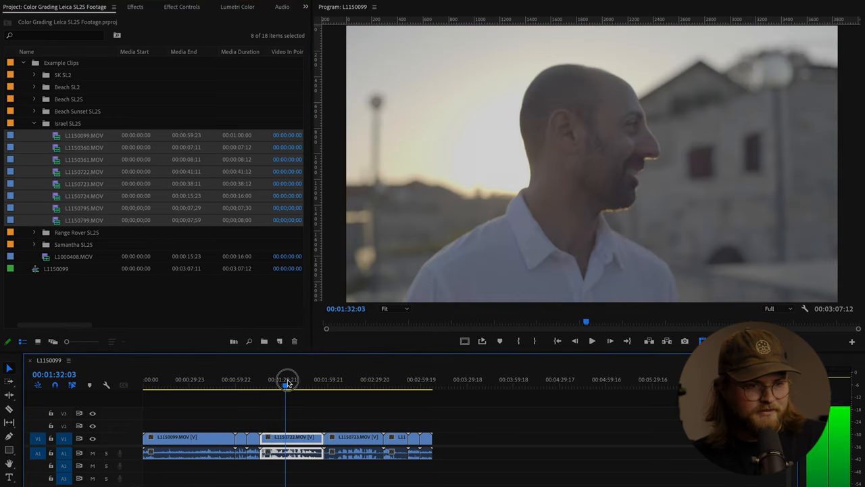
drag(287, 379, 292, 378)
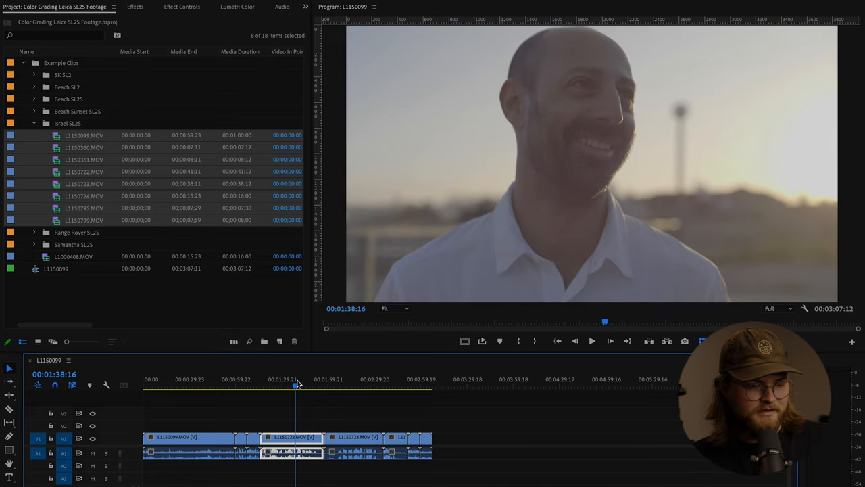
mouse_move(142, 73)
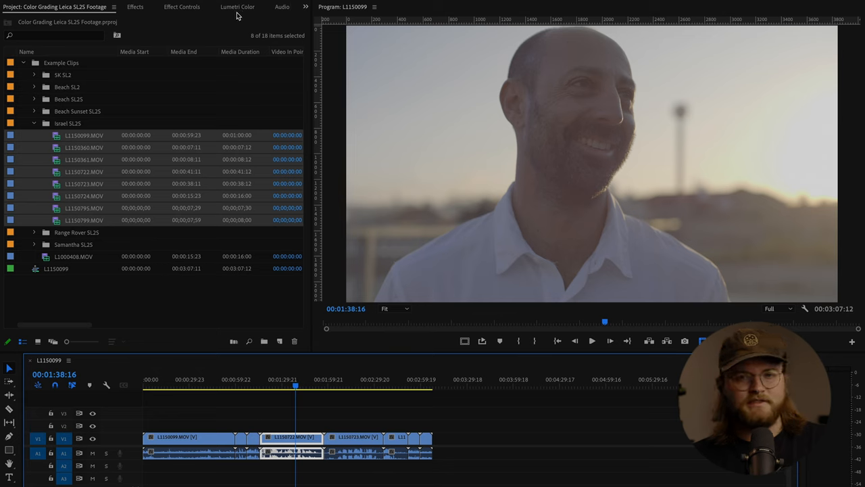
mouse_move(218, 7)
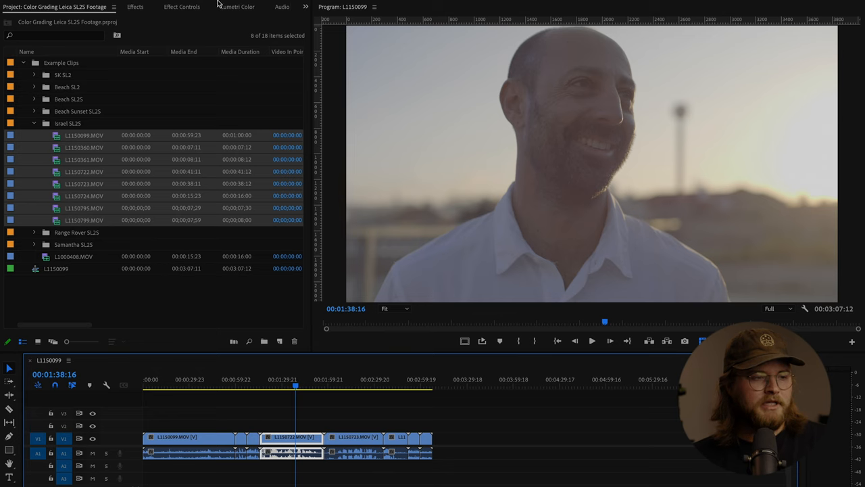
mouse_move(226, 24)
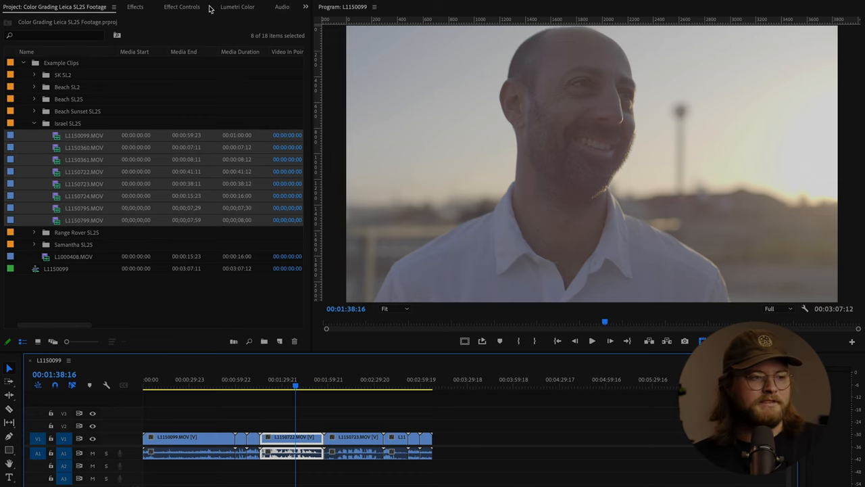
Load LEICA_Natural_Rec709_v3.cube from Buttery LUTS/Leica_Full_Suite as the Lumetri creative look
click(242, 7)
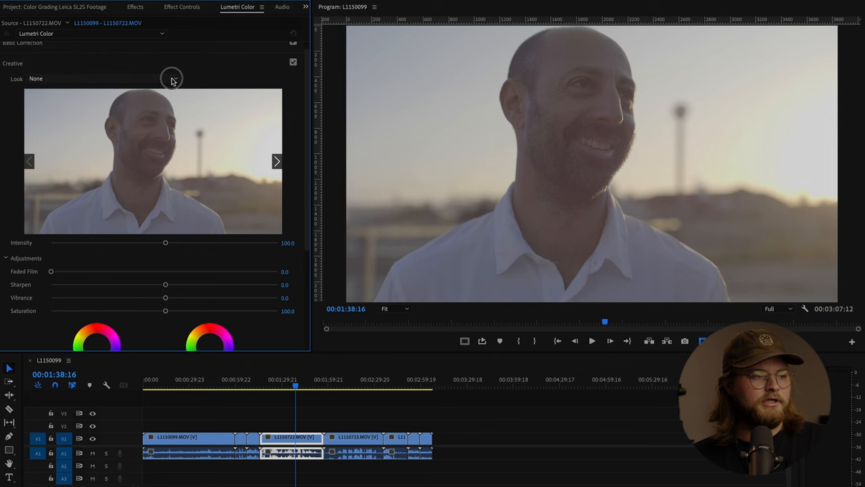
click(101, 78)
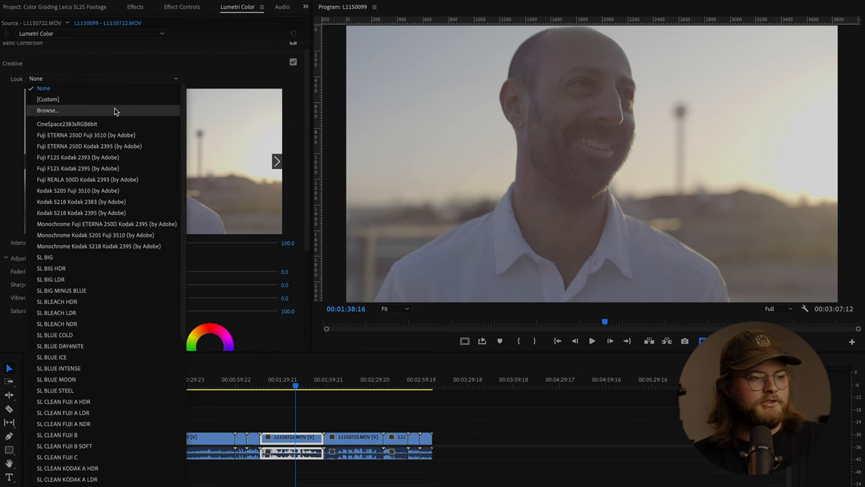
click(47, 111)
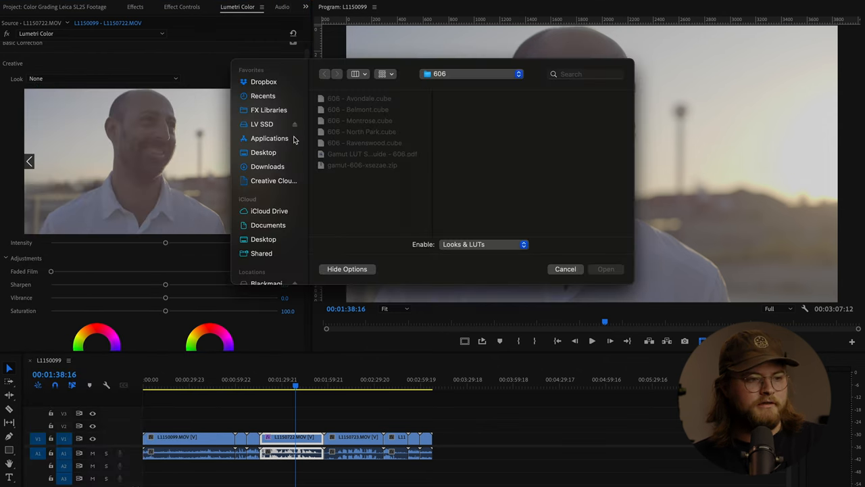
click(471, 74)
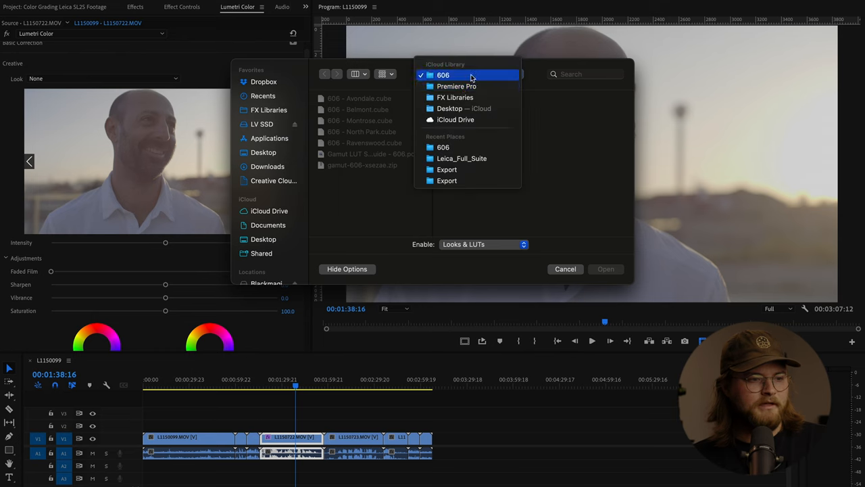
click(456, 86)
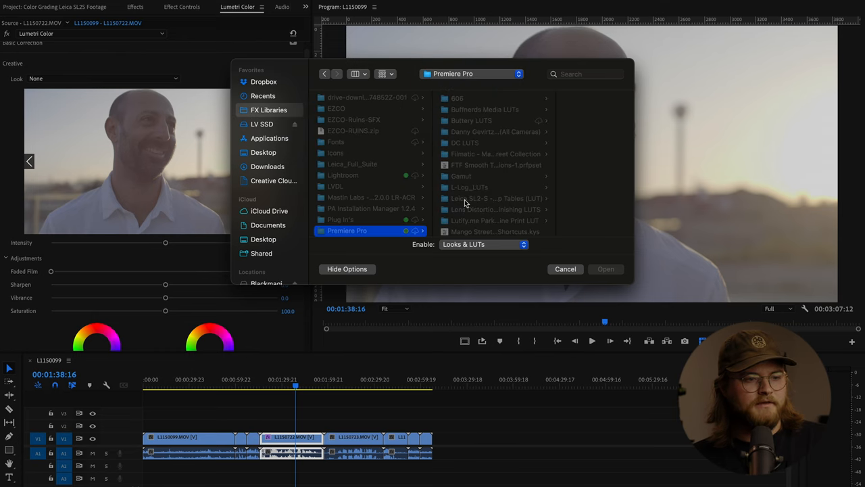
double_click(471, 121)
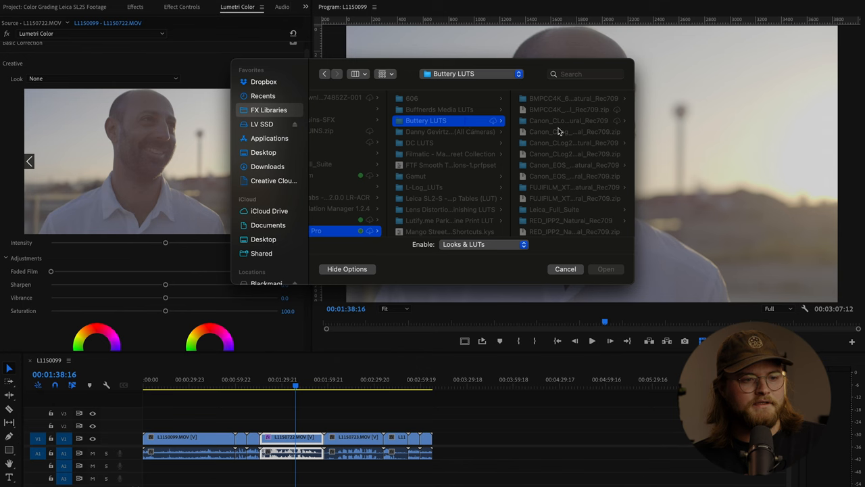
double_click(443, 208)
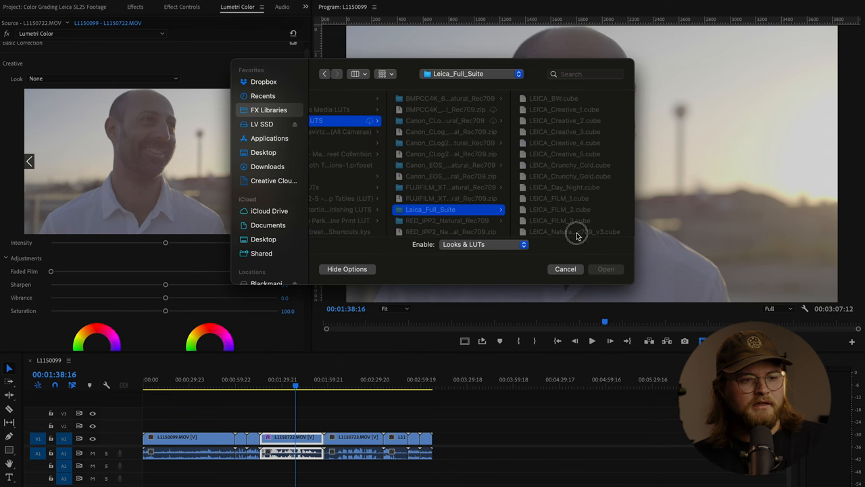
click(574, 231)
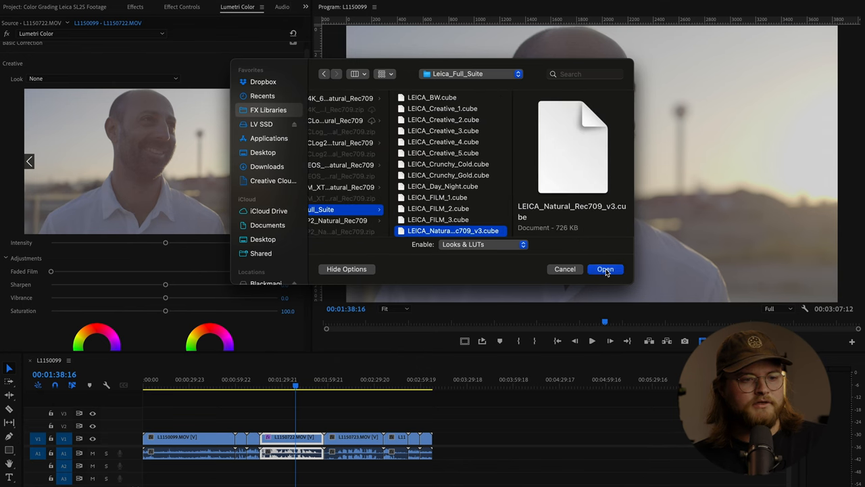
click(605, 269)
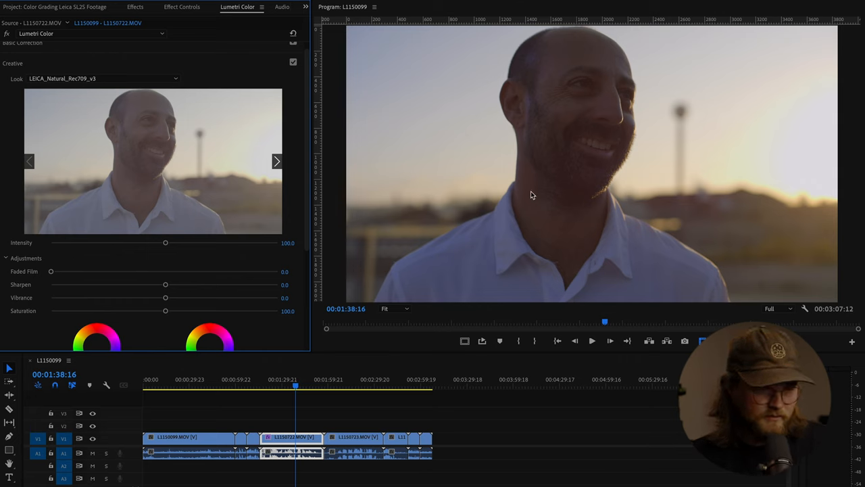
mouse_move(560, 275)
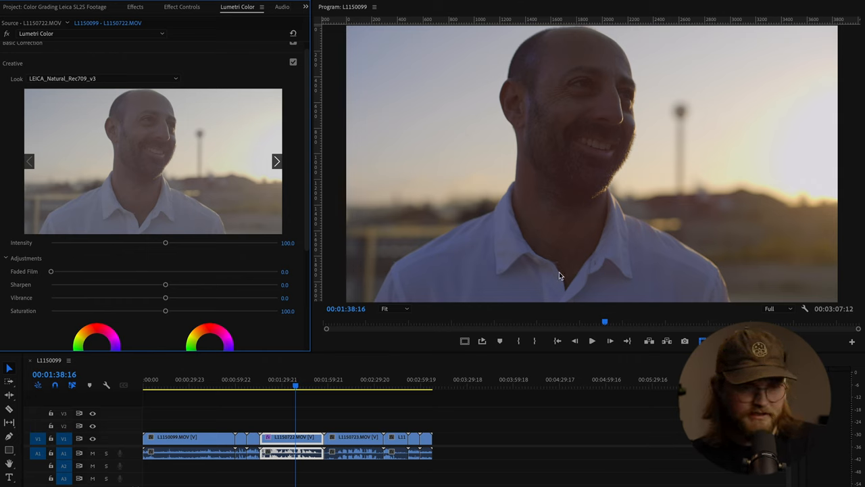
mouse_move(787, 210)
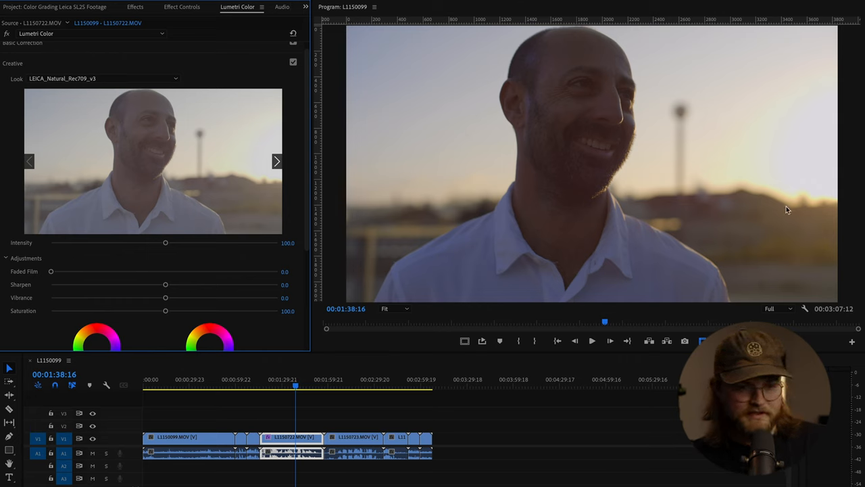
mouse_move(825, 160)
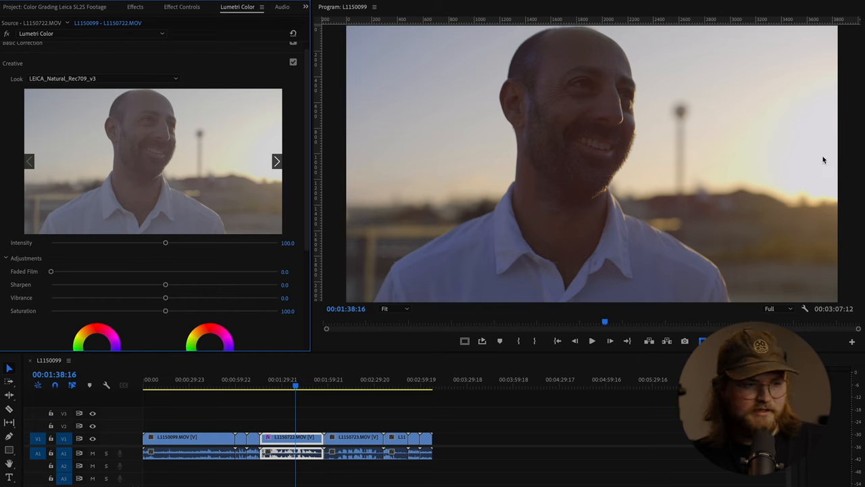
mouse_move(806, 153)
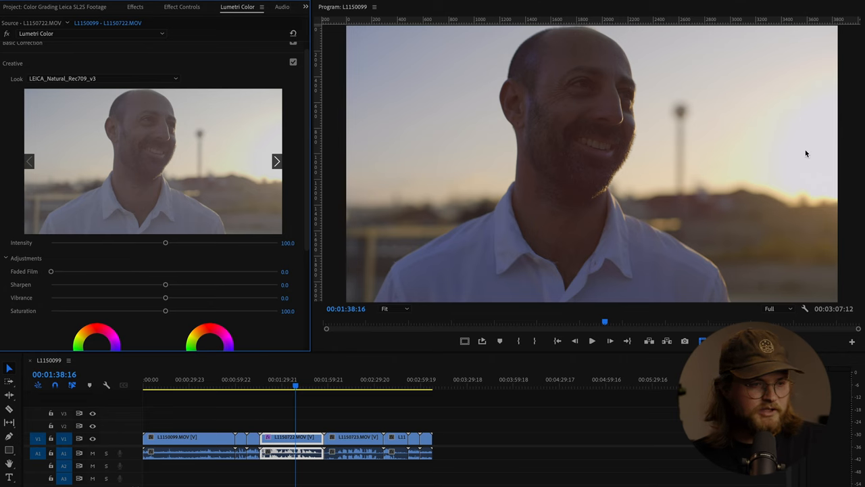
Scrub within L1150722.MOV to a frame of the man smiling at the camera
click(292, 385)
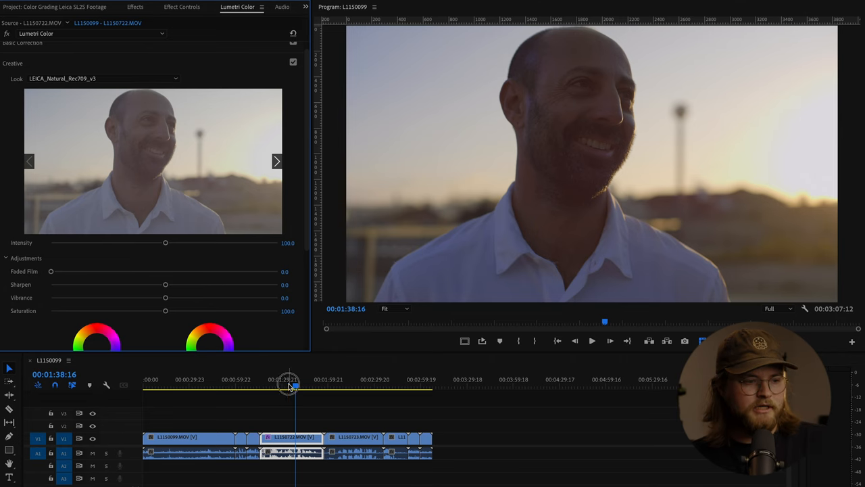
drag(290, 385, 294, 386)
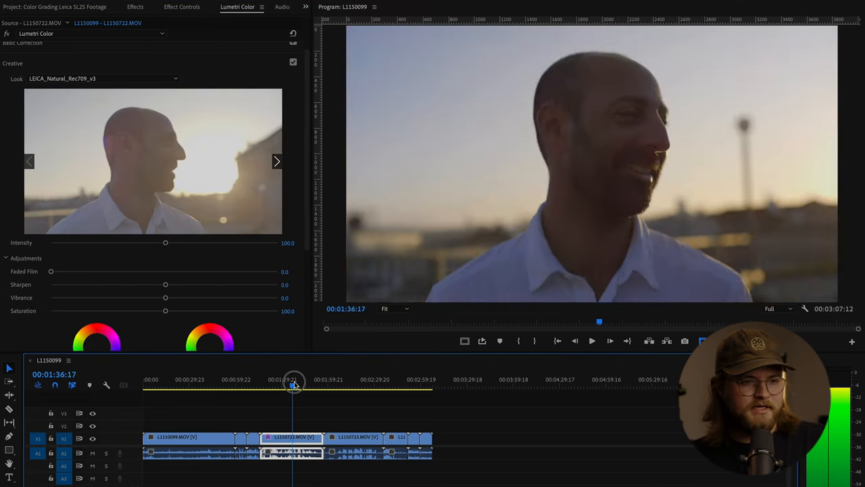
click(290, 384)
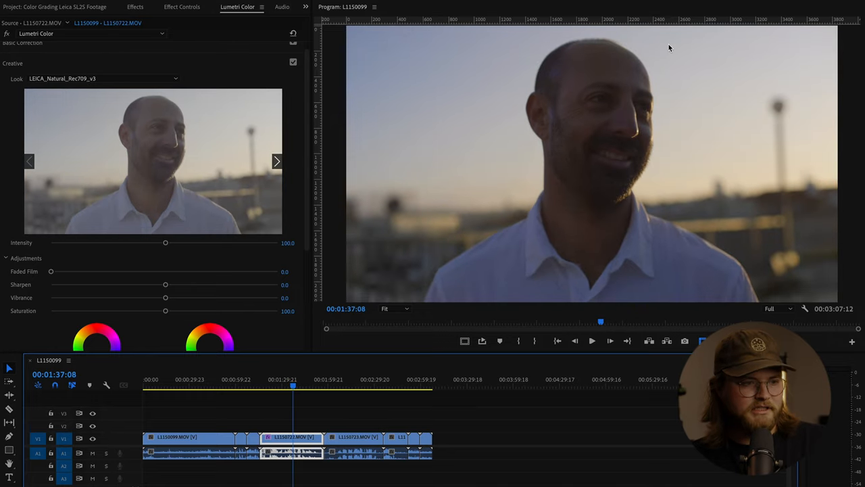
mouse_move(488, 230)
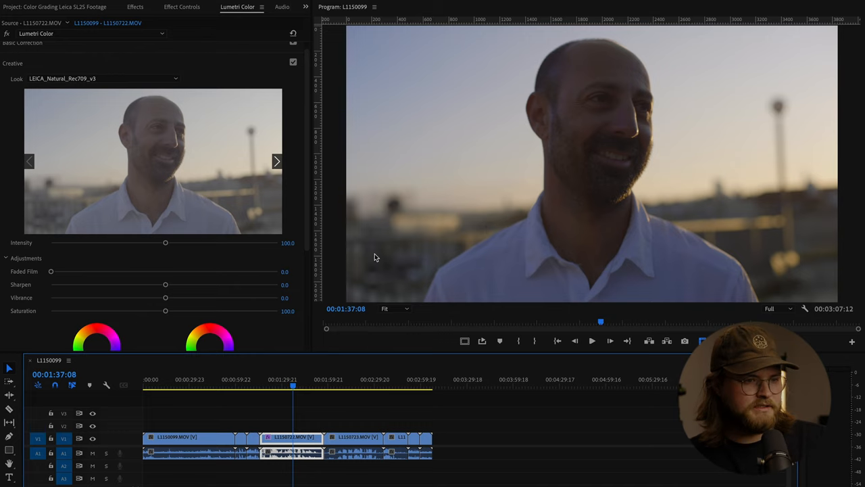
mouse_move(296, 148)
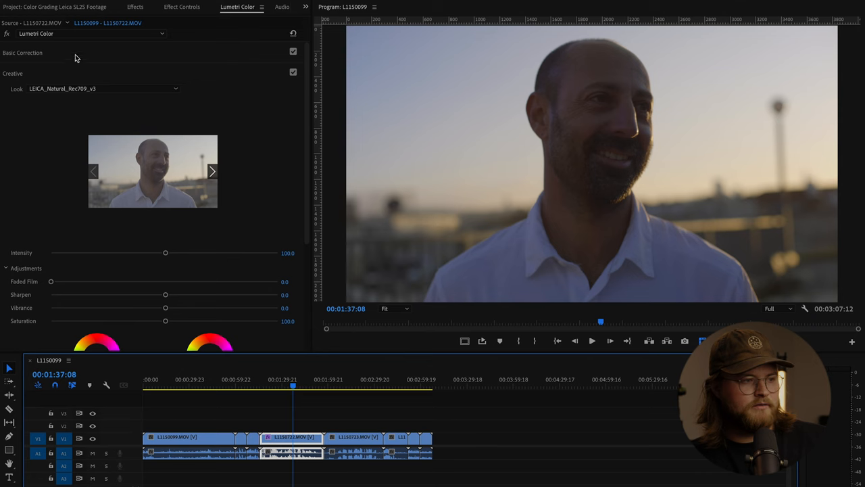
In Basic Correction, warm Temperature to about 16.4 and keep Tint at 0
click(22, 53)
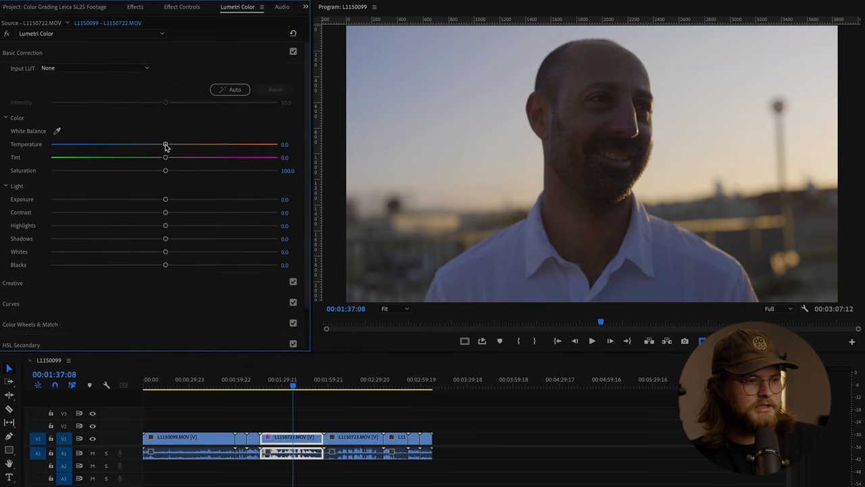
drag(165, 144, 177, 144)
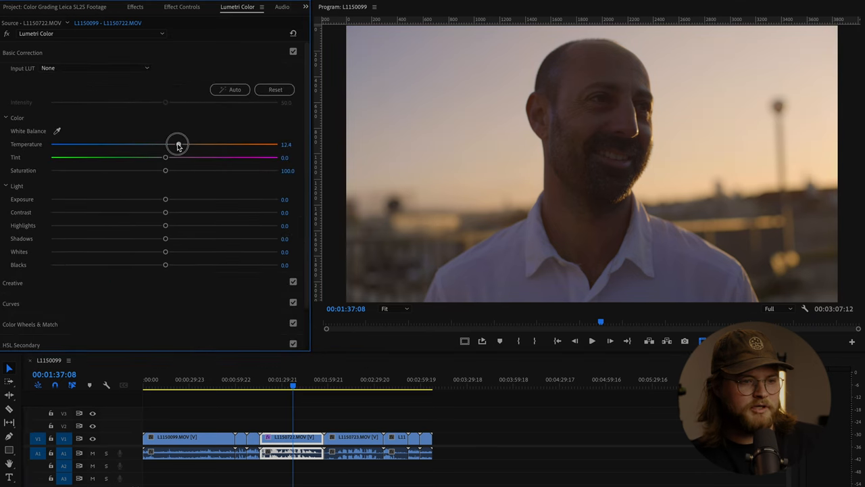
drag(178, 144, 180, 144)
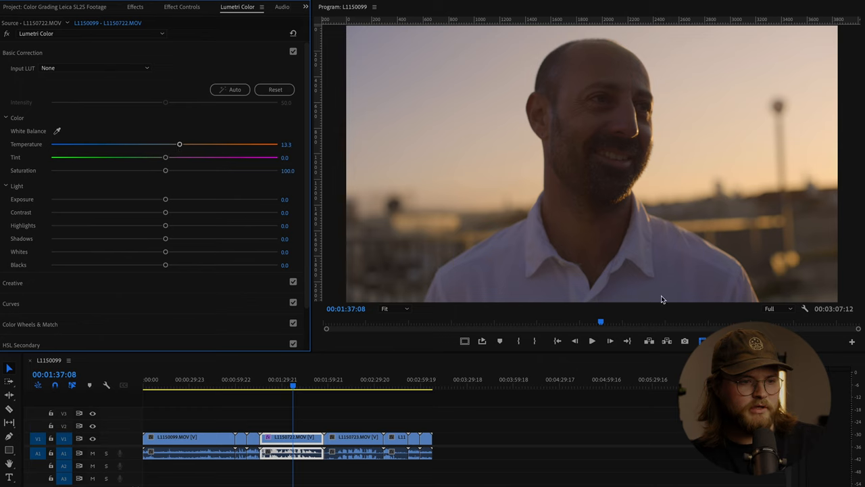
mouse_move(381, 268)
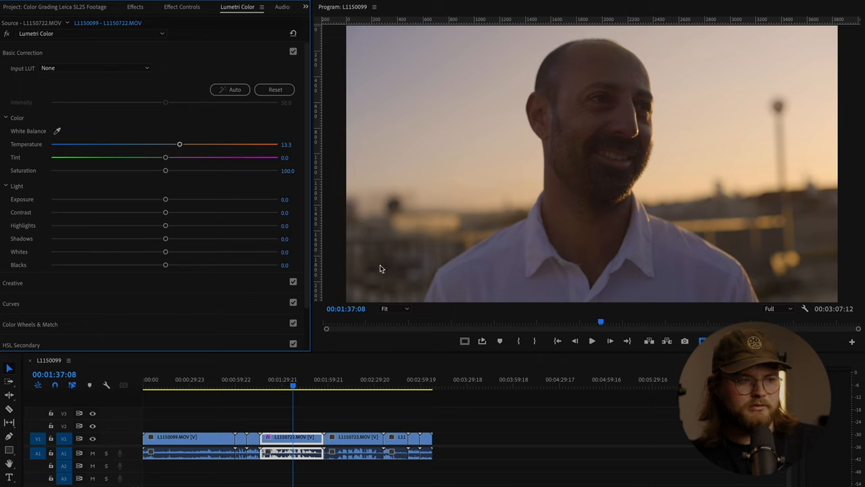
drag(179, 144, 182, 144)
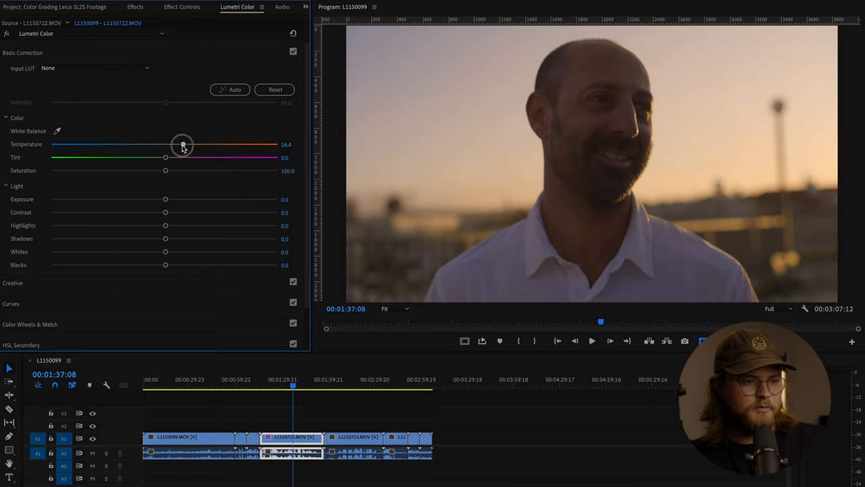
drag(165, 157, 165, 157)
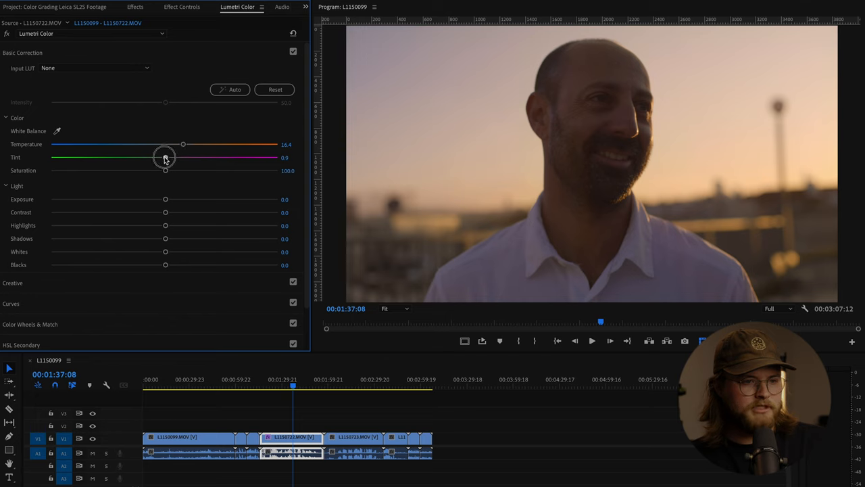
drag(166, 157, 165, 156)
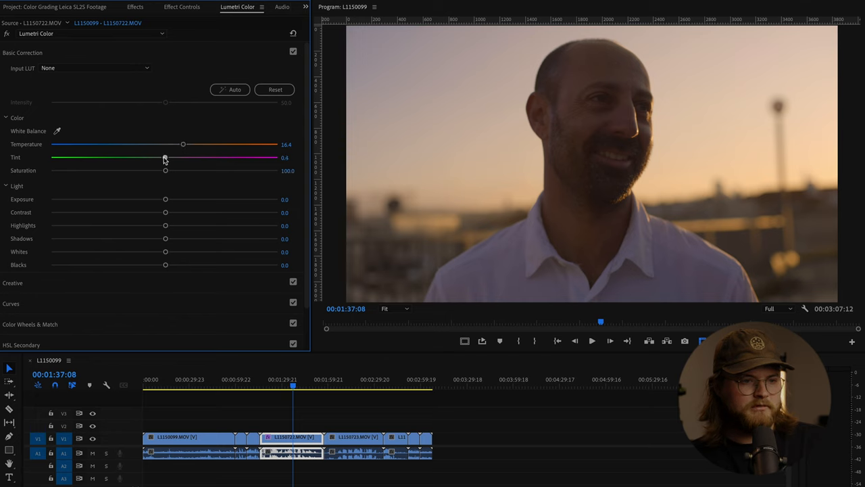
drag(162, 157, 165, 156)
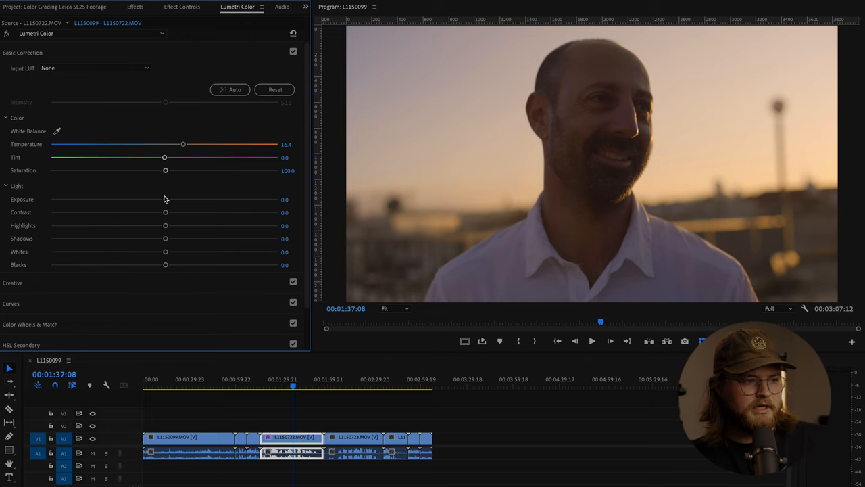
Lift Shadows to about 15.1 and deepen Blacks to about -29.3
drag(165, 238, 184, 238)
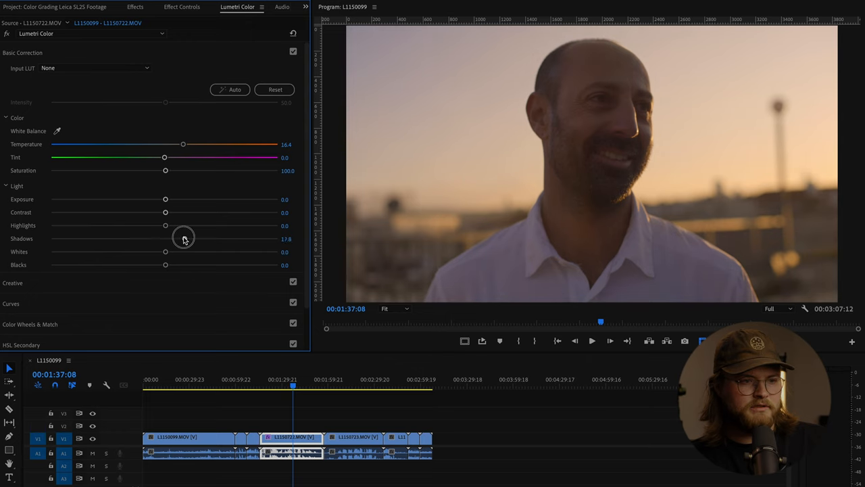
drag(165, 238, 181, 238)
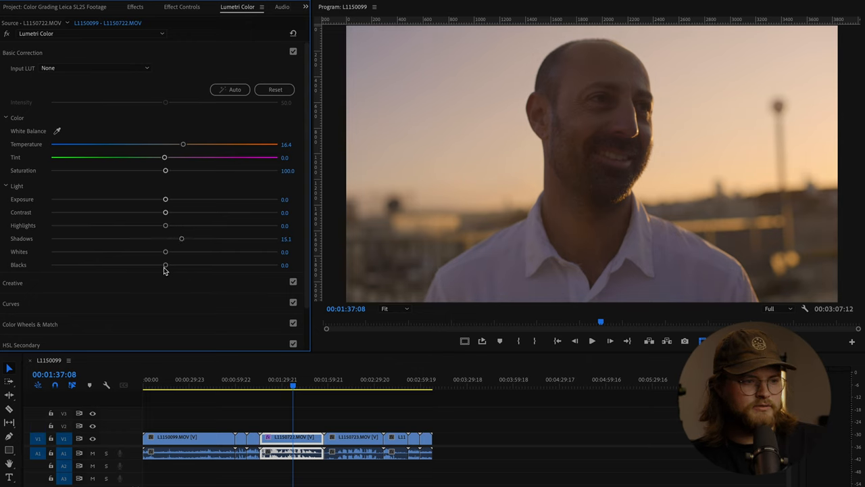
drag(166, 265, 131, 261)
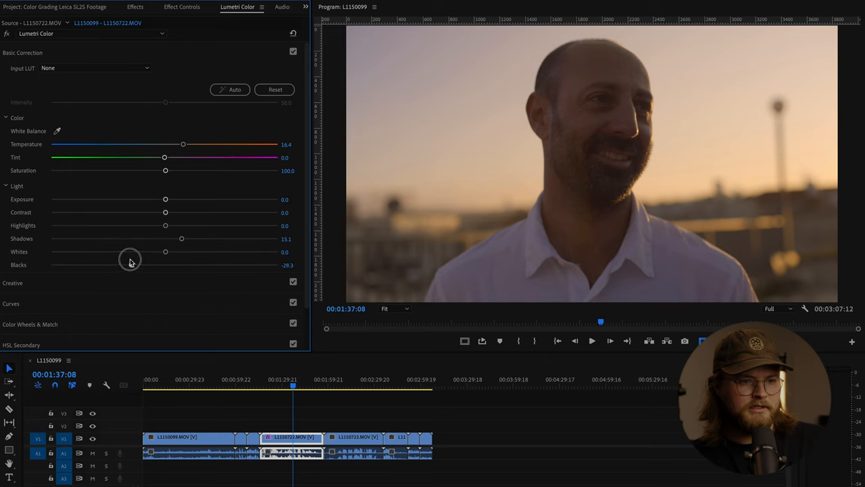
drag(130, 262, 117, 264)
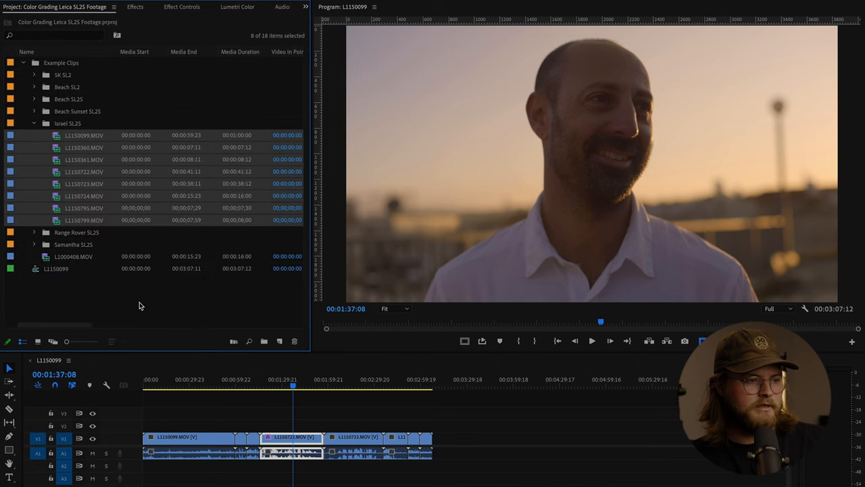
Create a new adjustment layer, place it above L1150722, and select it for grading
click(279, 341)
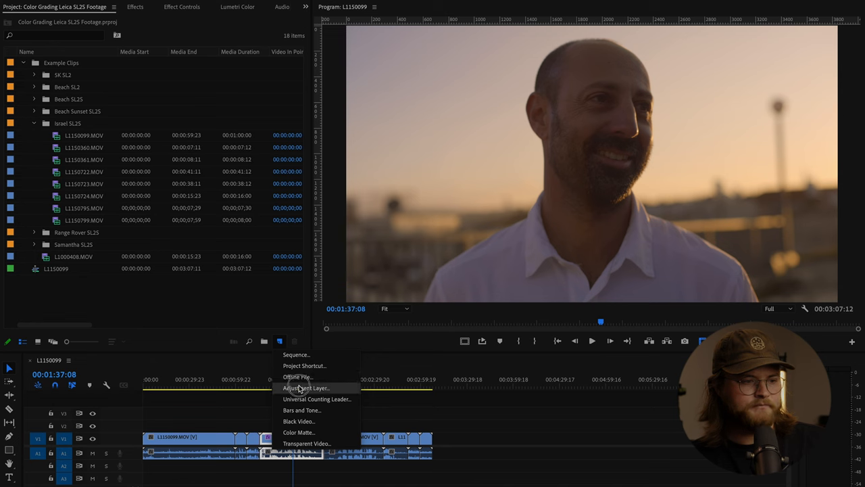
click(306, 388)
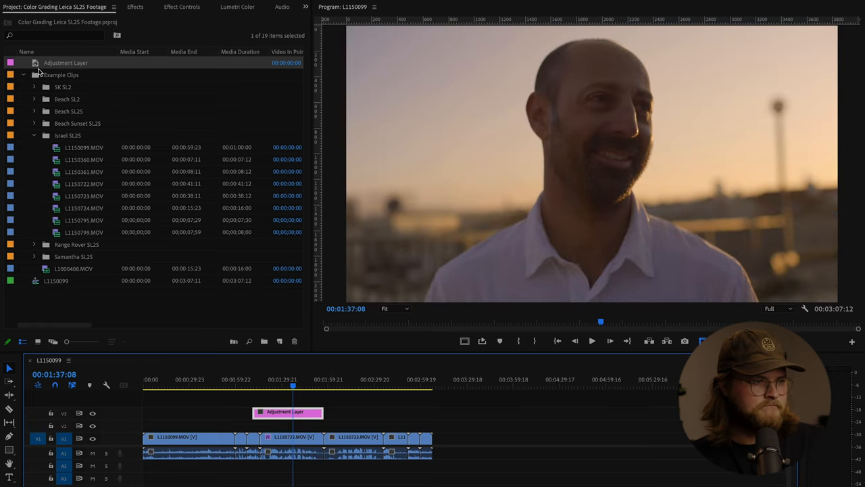
click(245, 7)
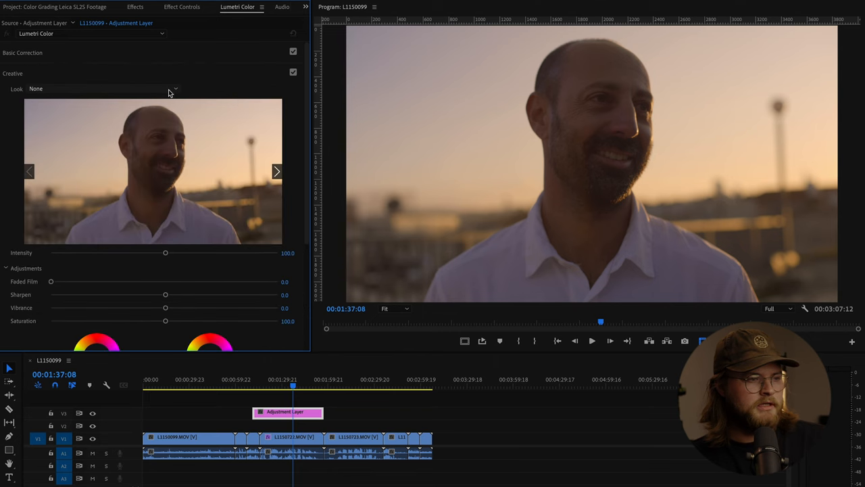
Load the 606 - Avondale LUT as the adjustment layer's look, with intensity around 87
click(174, 89)
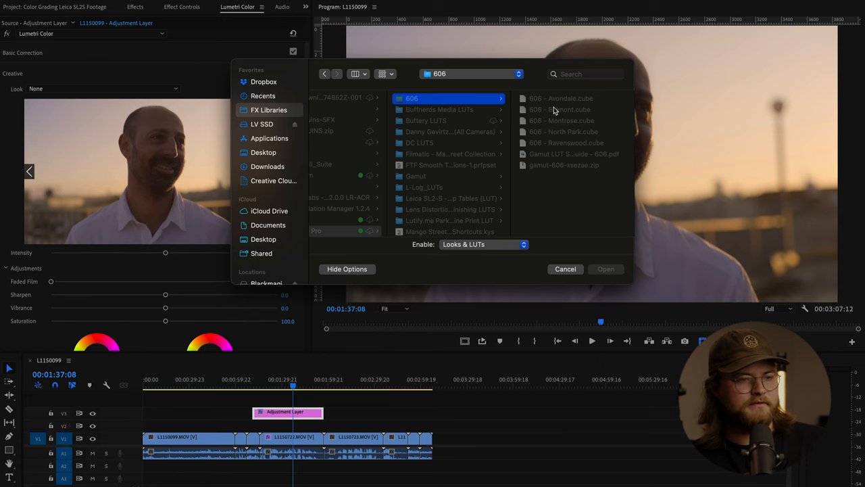
click(561, 98)
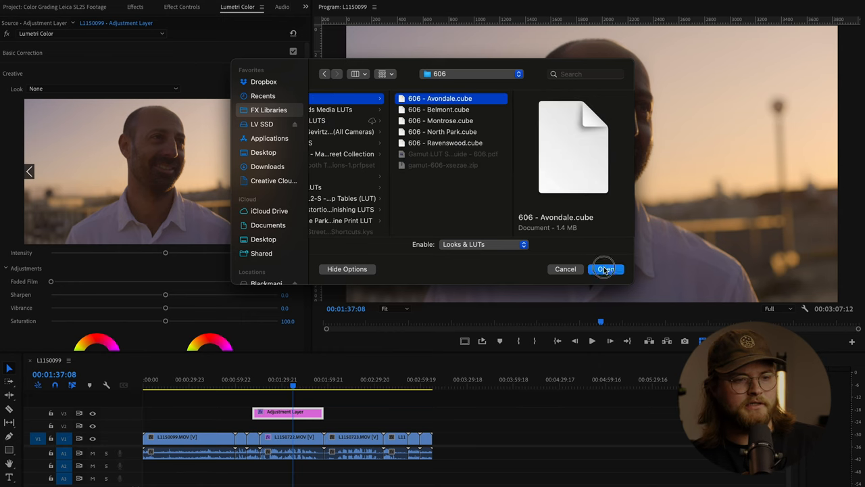
click(606, 269)
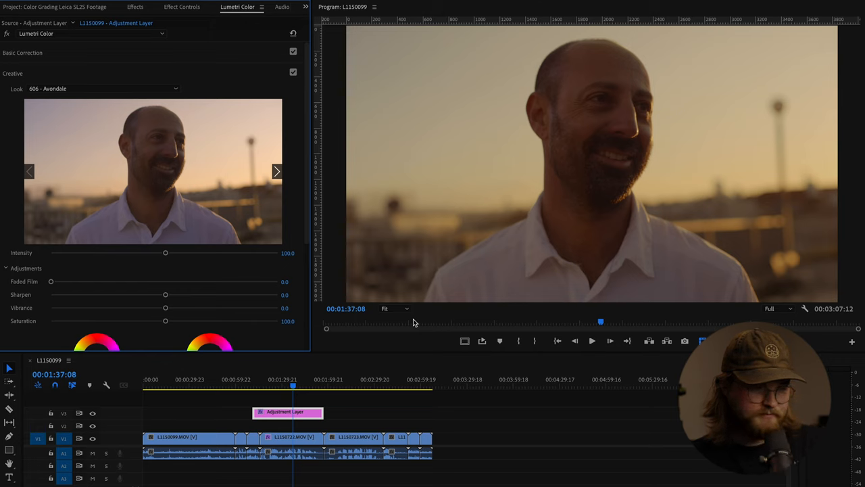
drag(165, 252, 149, 252)
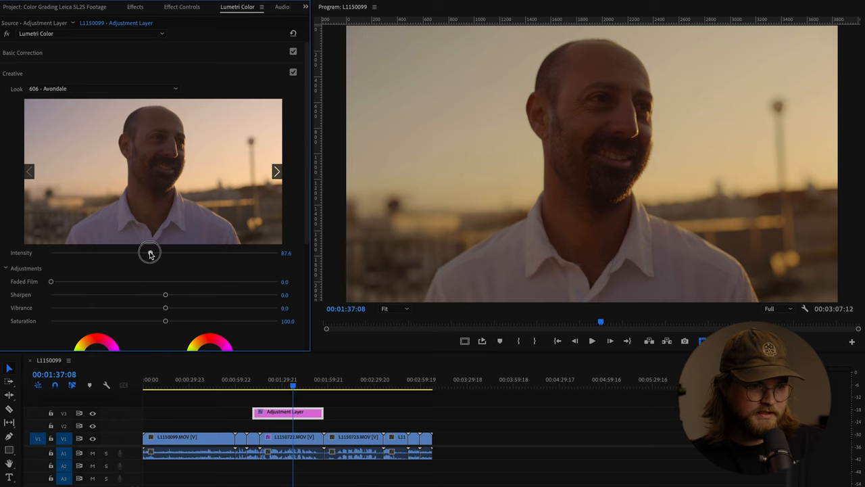
drag(150, 252, 148, 252)
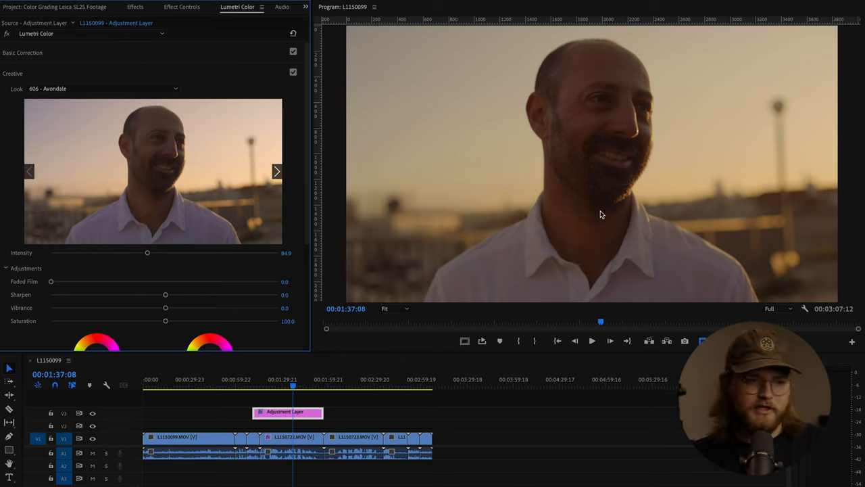
mouse_move(614, 254)
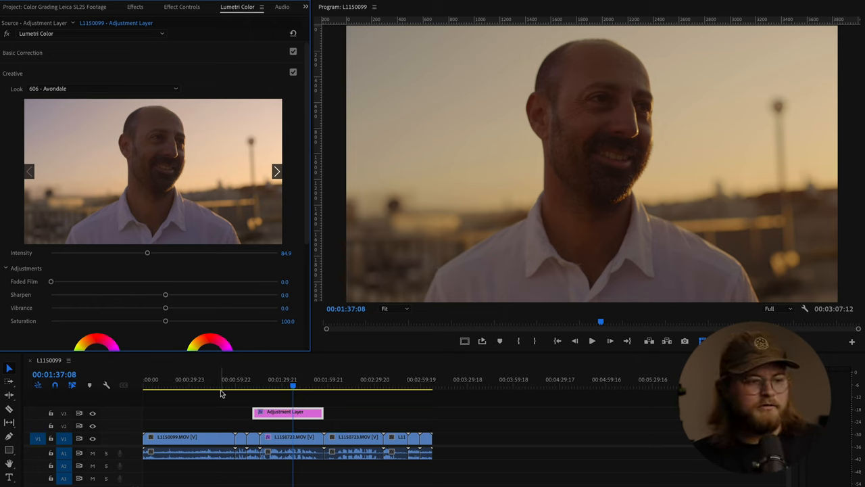
Drag the playhead back to clip L1150099, the bearded man's close-up
drag(293, 385, 207, 384)
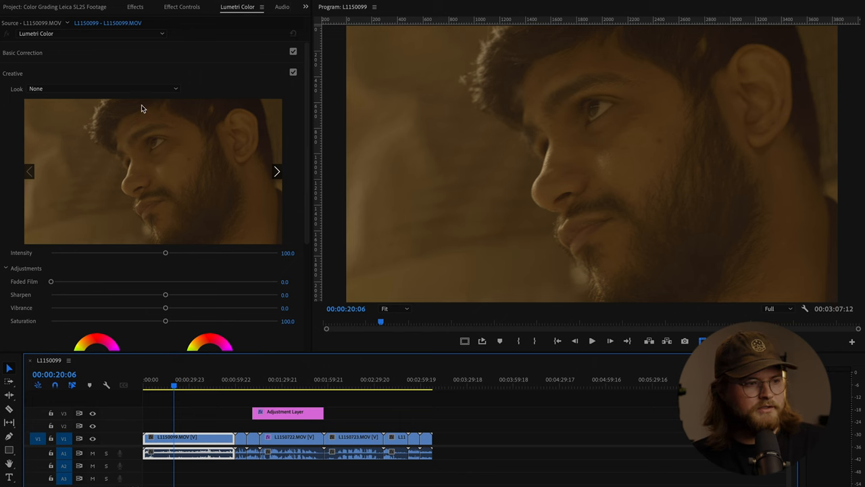
Browse for a creative look file for L1150099 and go to the Leica LUT folder
click(101, 89)
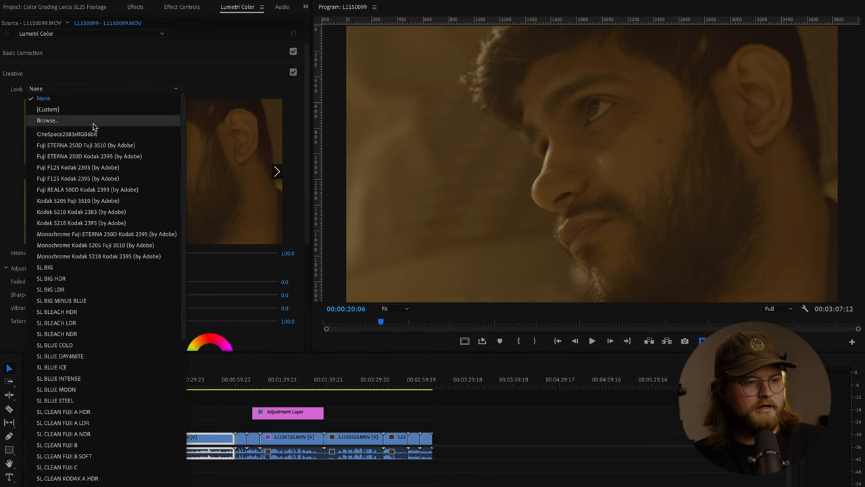
click(47, 120)
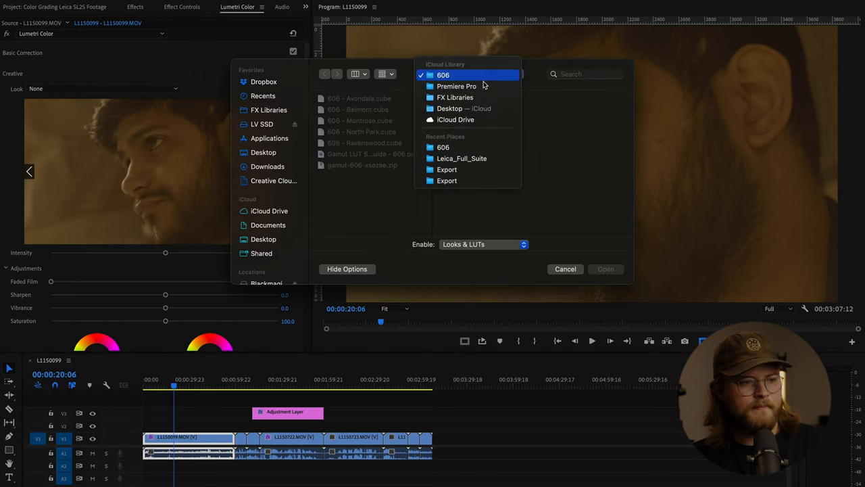
click(457, 86)
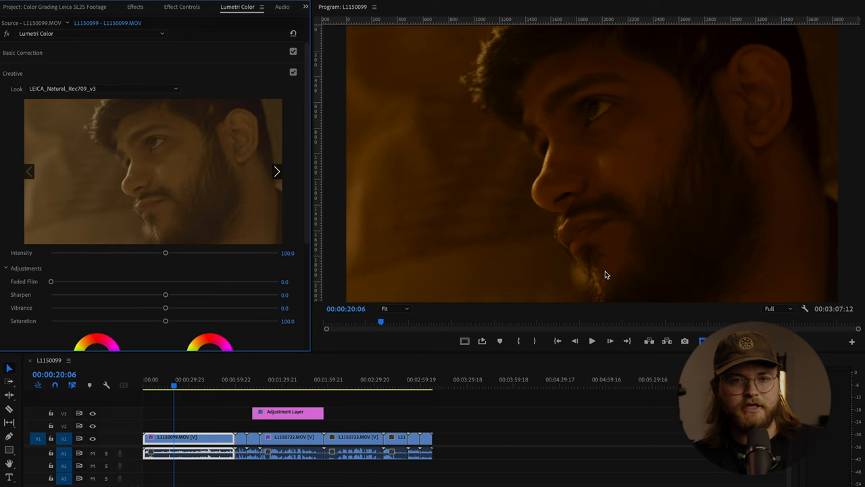
mouse_move(557, 261)
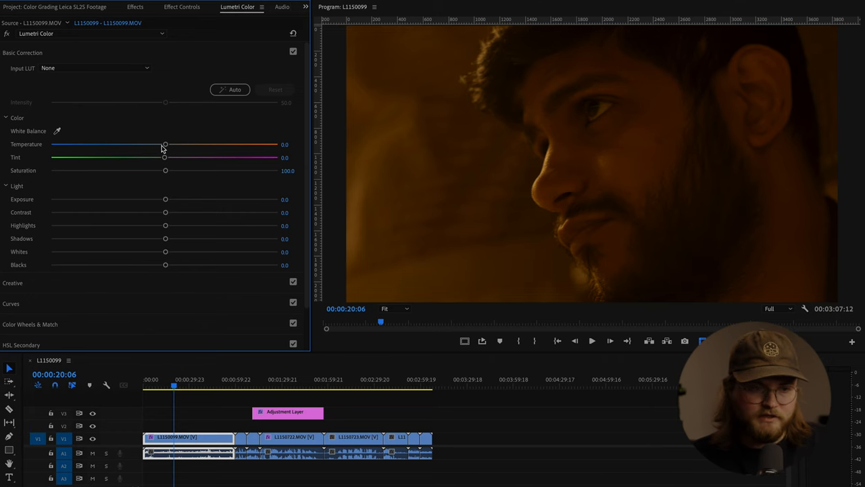
mouse_move(162, 155)
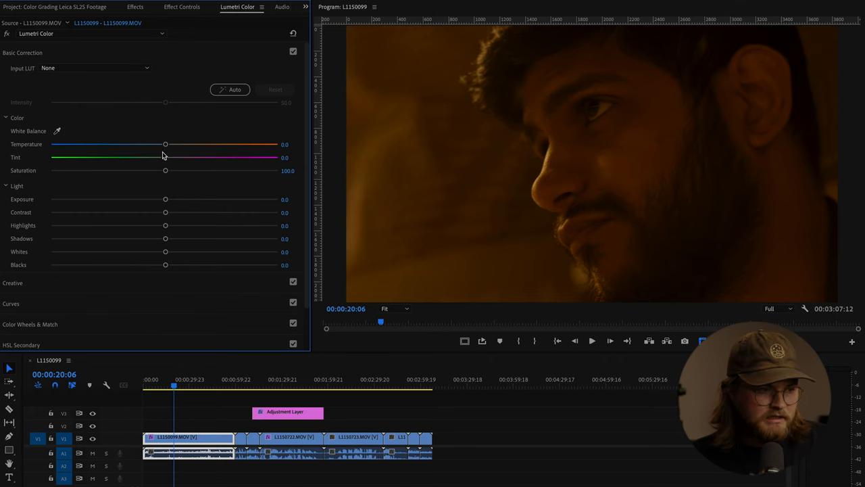
Set the bearded man's clip to tint about 4.4 and temperature -4.0, then jump to L1150722
drag(165, 158, 168, 157)
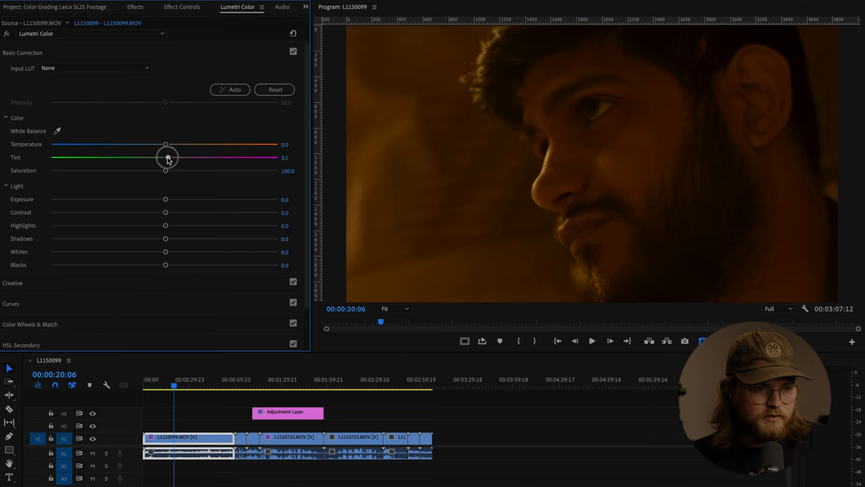
drag(166, 157, 171, 158)
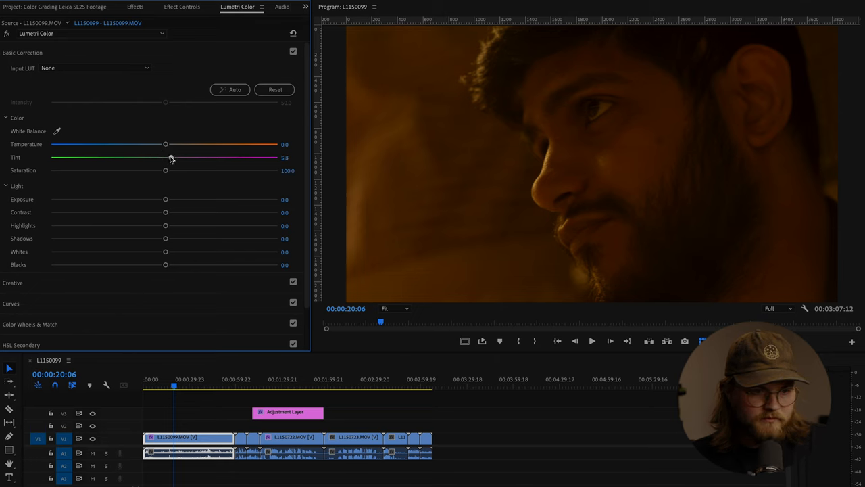
drag(165, 157, 170, 156)
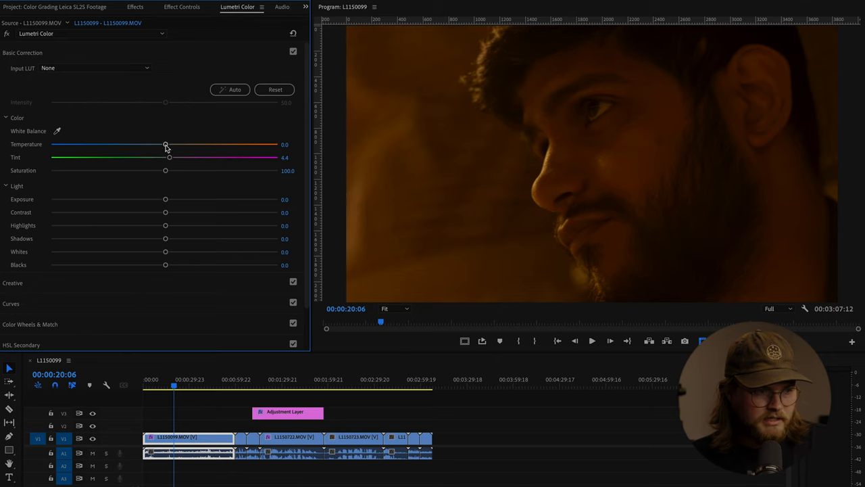
drag(166, 144, 160, 144)
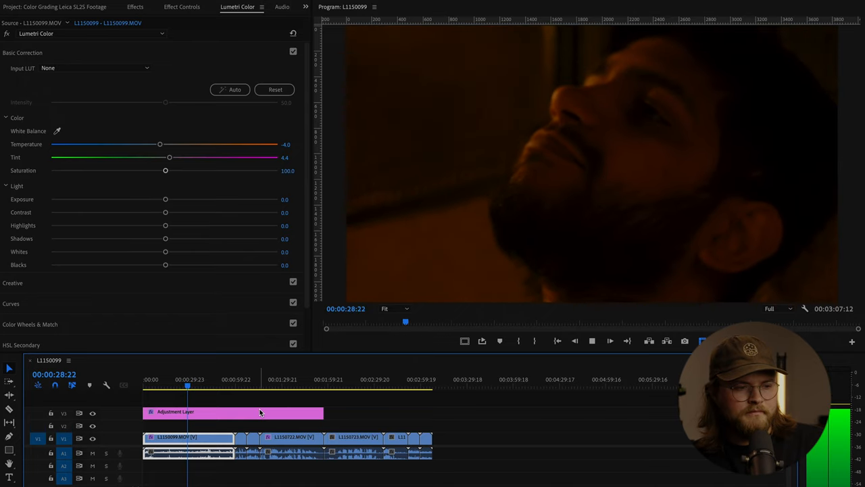
click(279, 389)
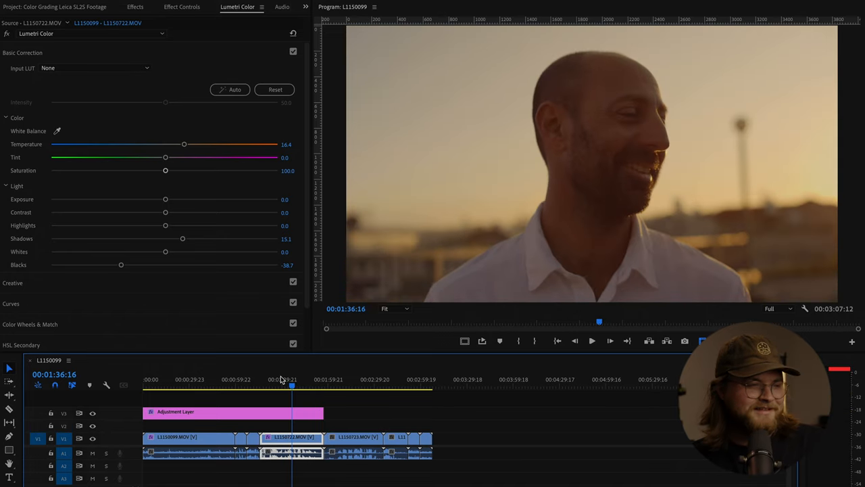
mouse_move(173, 77)
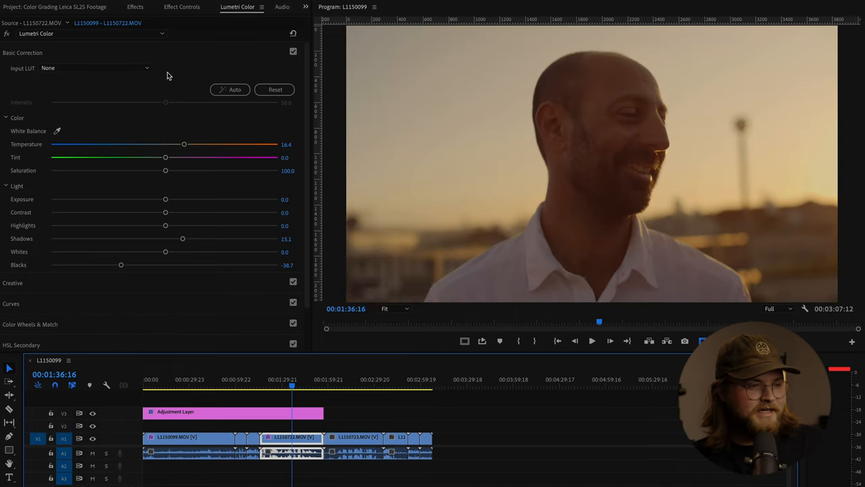
mouse_move(32, 11)
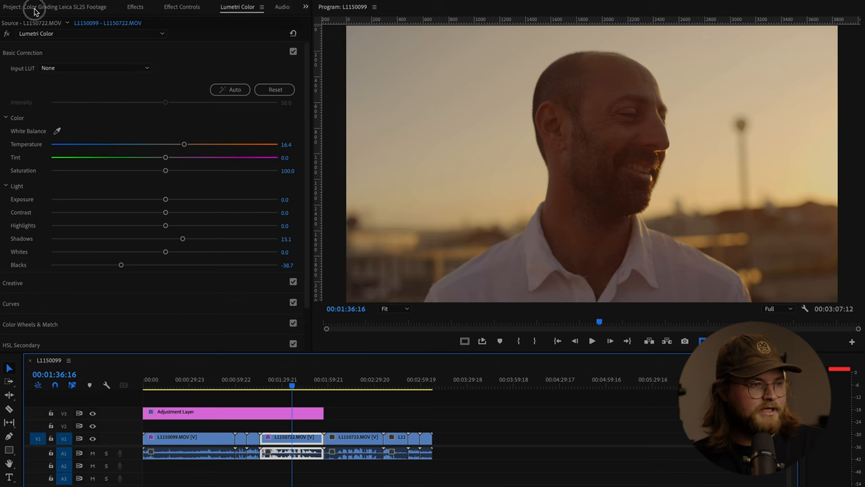
Override L1040867.MOV's colour space to Rec. 709 through Interpret Footage in the Samantha SL2S bin
click(20, 6)
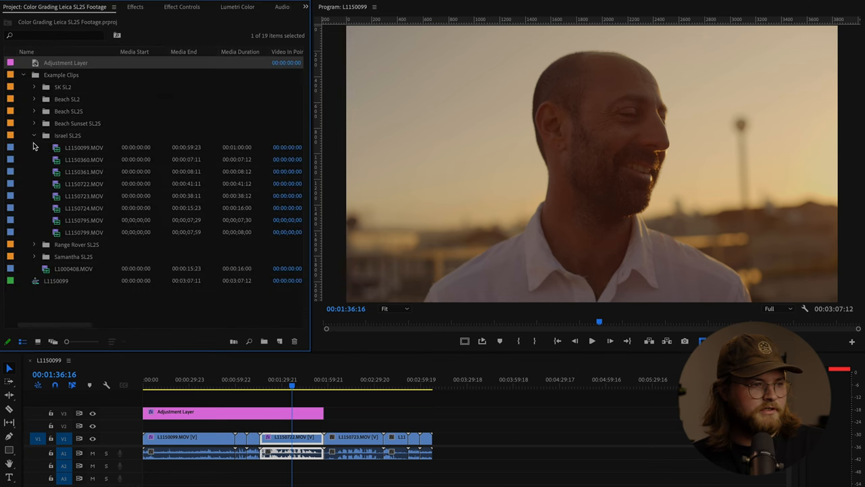
click(35, 135)
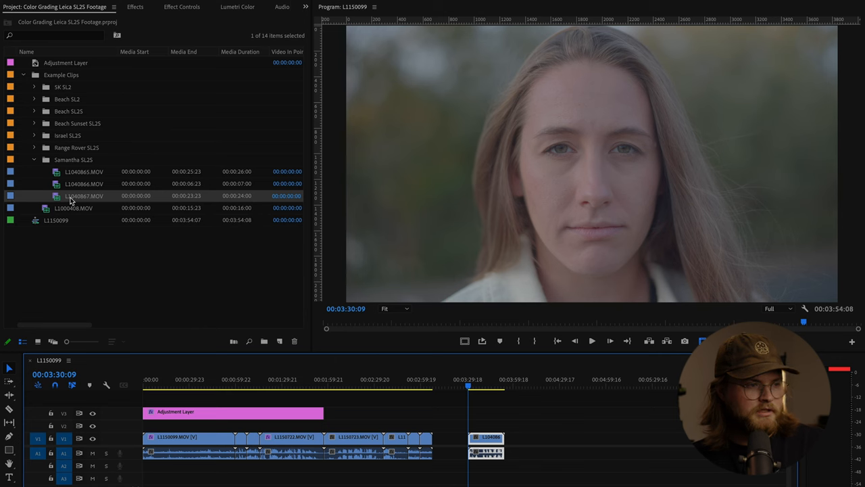
right_click(84, 195)
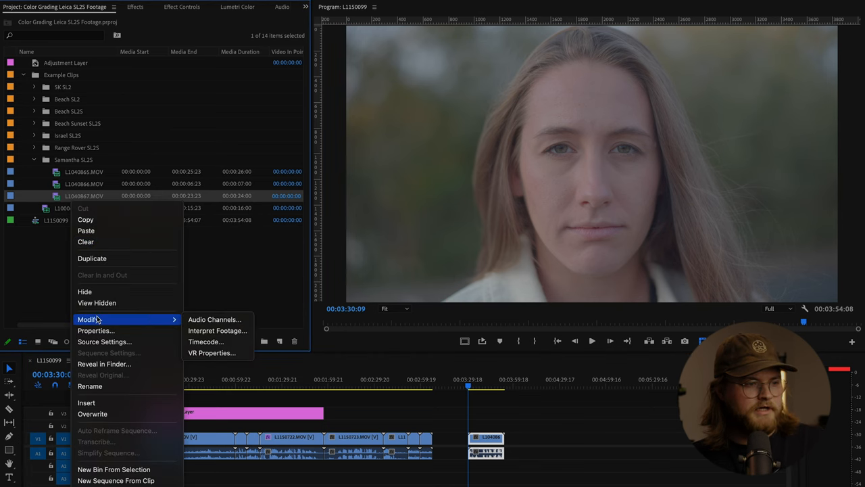
click(218, 330)
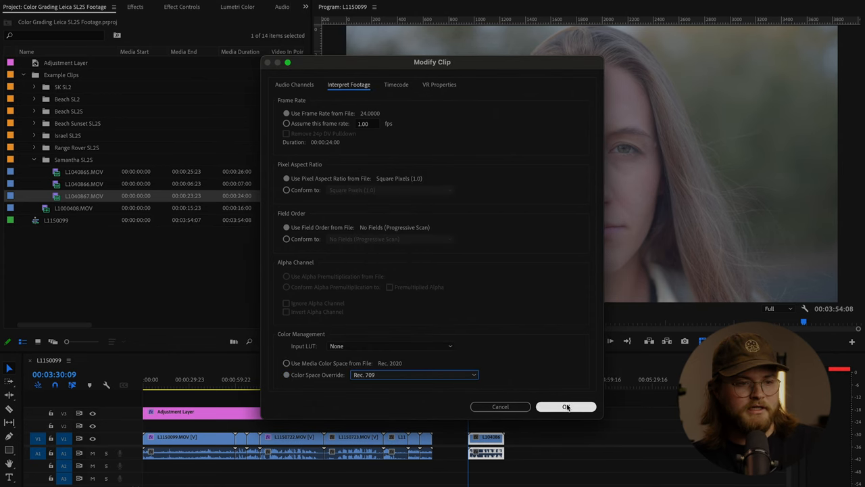
click(567, 407)
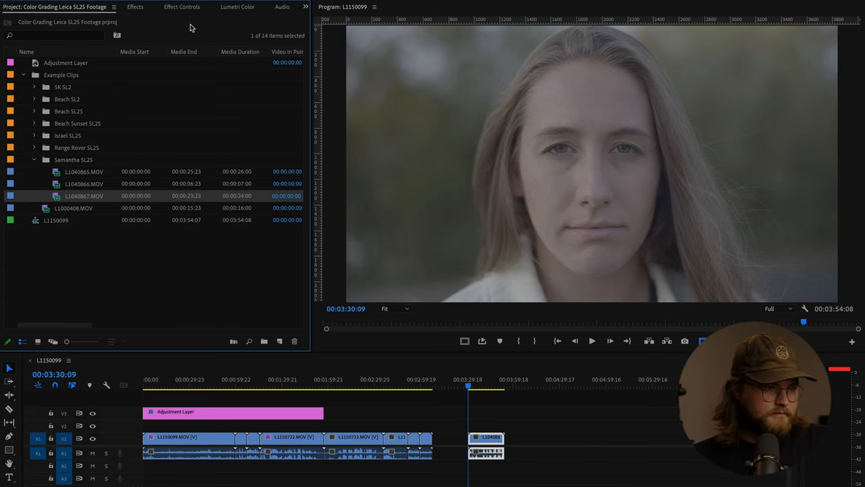
Set the portrait clip's Lumetri Temperature to 17.3 and Tint slightly toward magenta
click(241, 7)
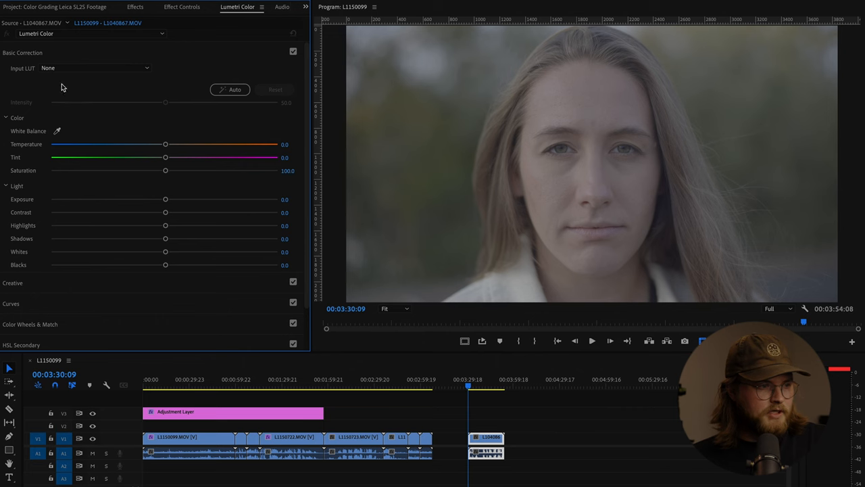
click(14, 73)
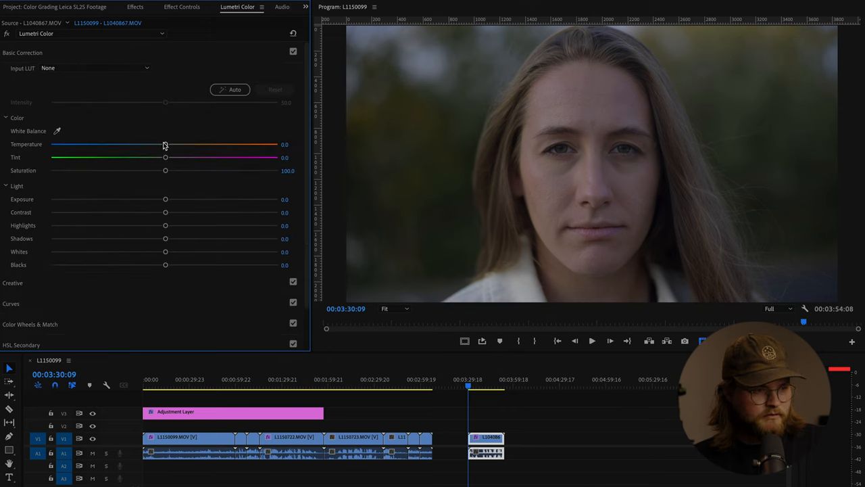
drag(166, 144, 180, 144)
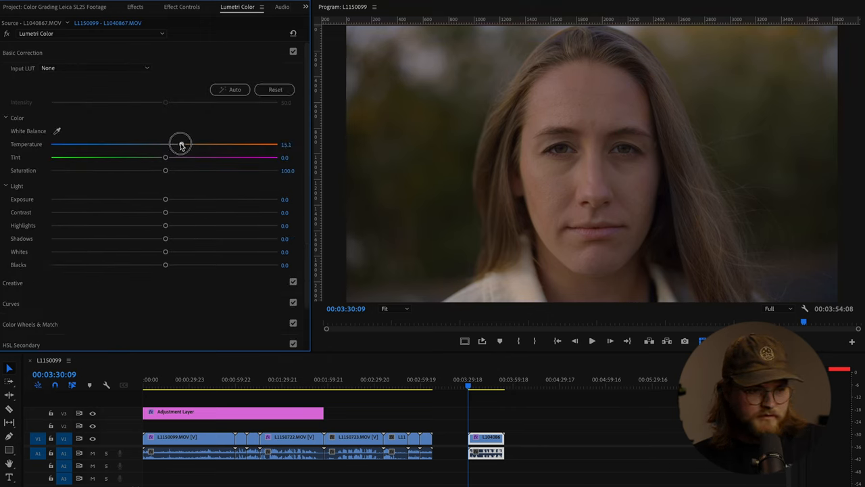
drag(180, 144, 189, 144)
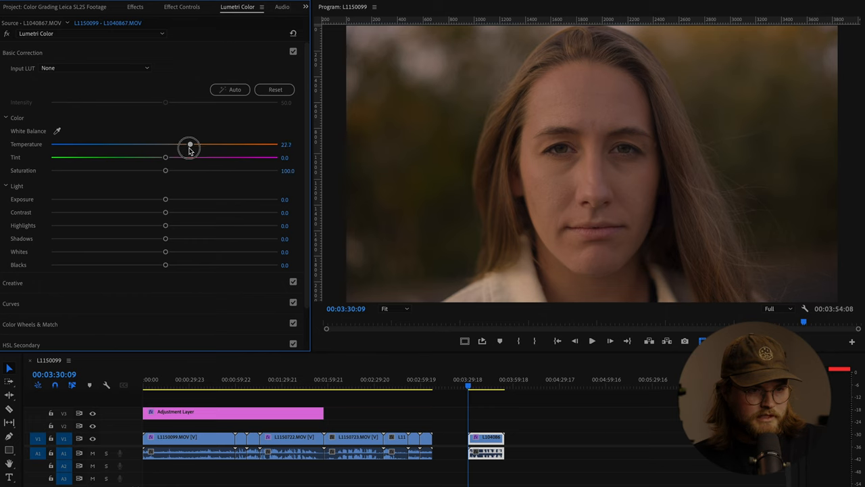
drag(190, 147, 225, 147)
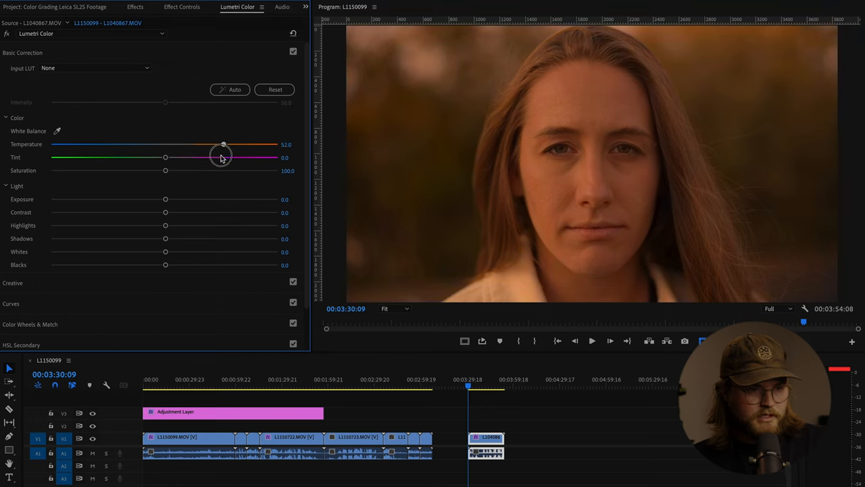
drag(223, 148, 177, 148)
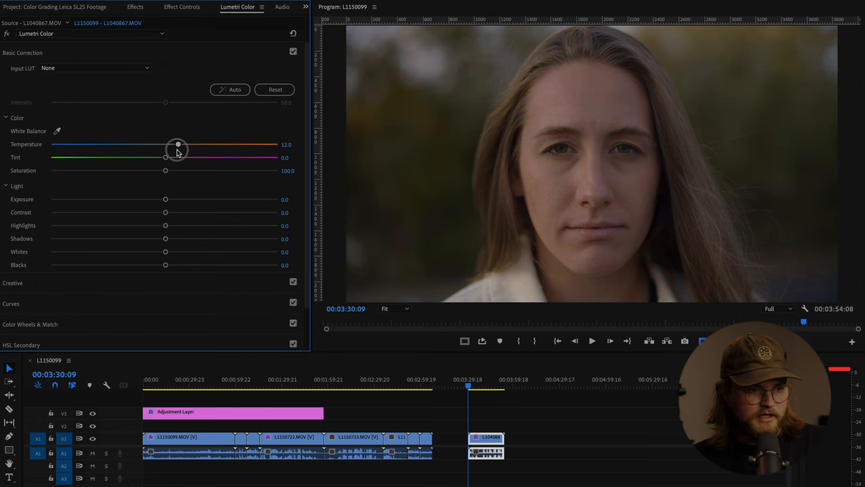
drag(177, 144, 184, 144)
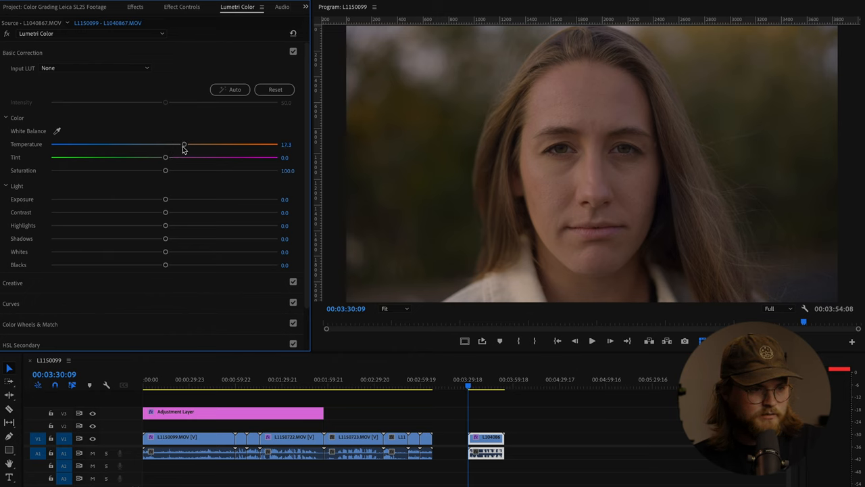
drag(165, 157, 173, 157)
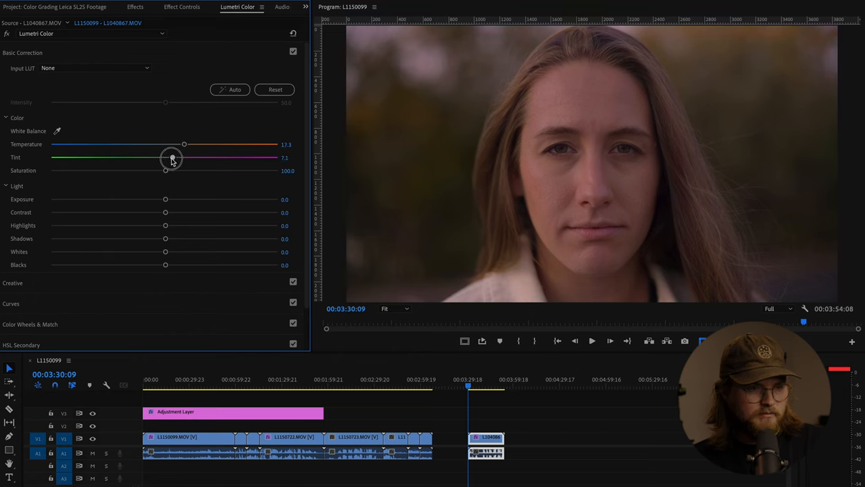
drag(172, 158, 167, 157)
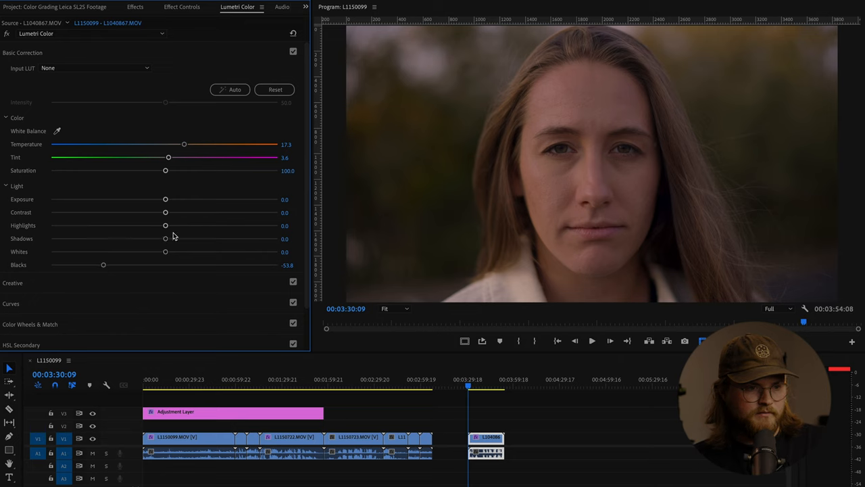
mouse_move(170, 223)
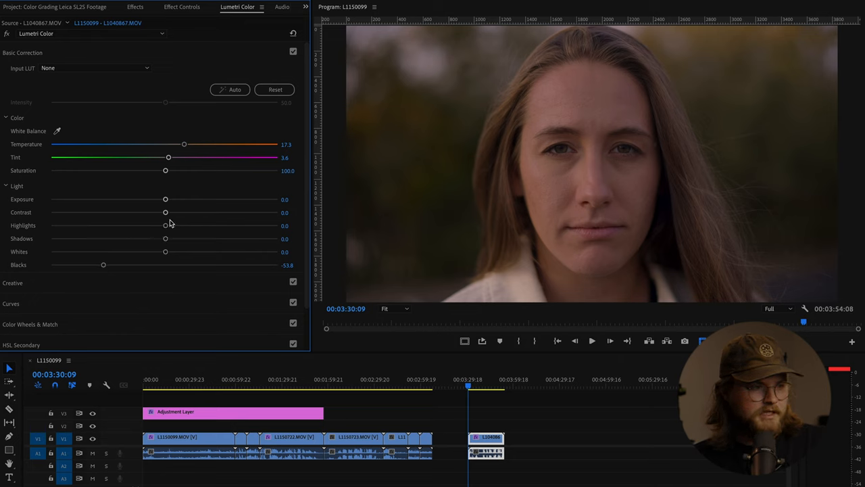
Lift the portrait's Shadows to 14.2, reset Blacks to 0, and lower Highlights slightly
drag(166, 225, 177, 226)
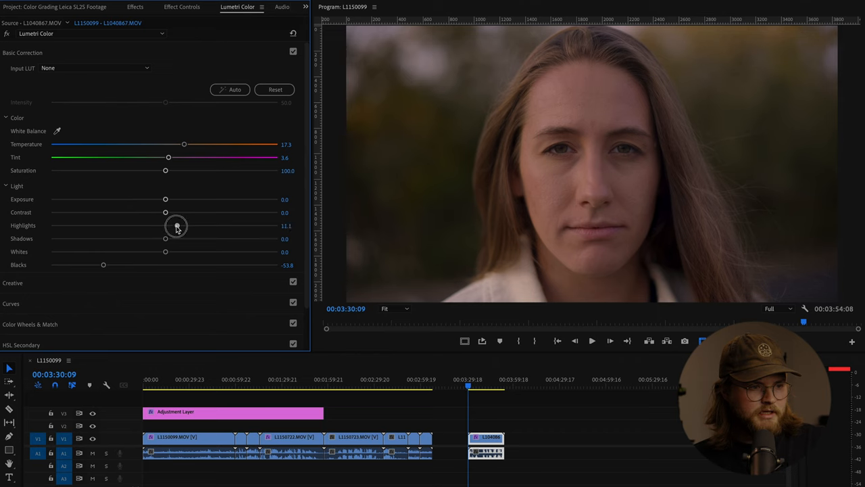
drag(178, 226, 173, 226)
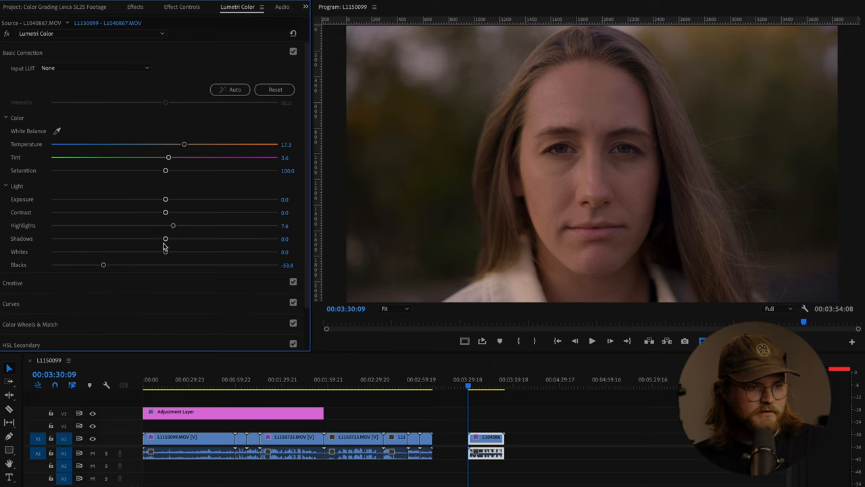
drag(165, 238, 165, 238)
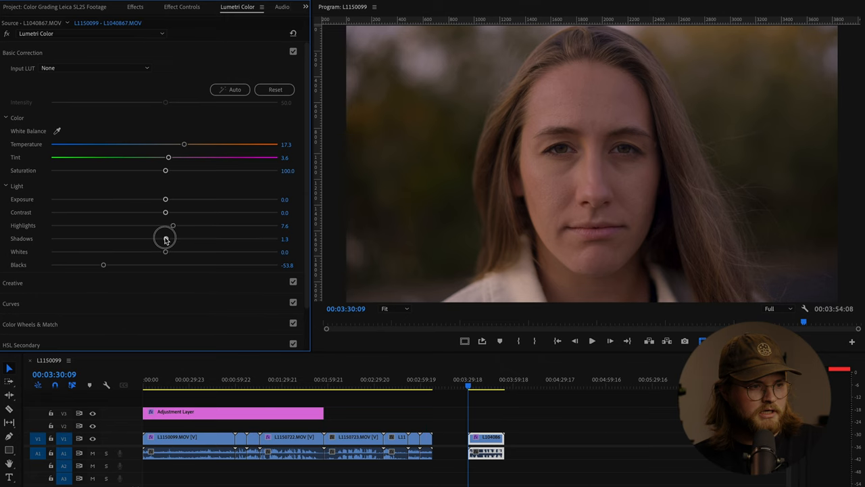
drag(165, 238, 186, 238)
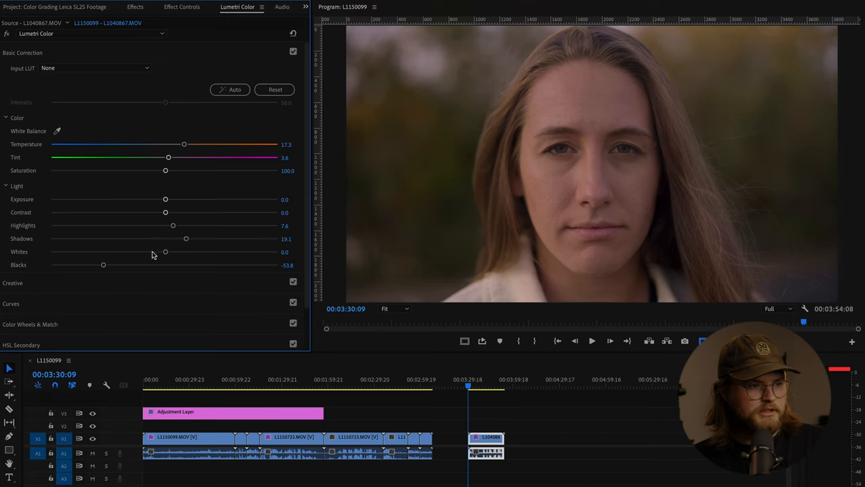
drag(186, 239, 181, 239)
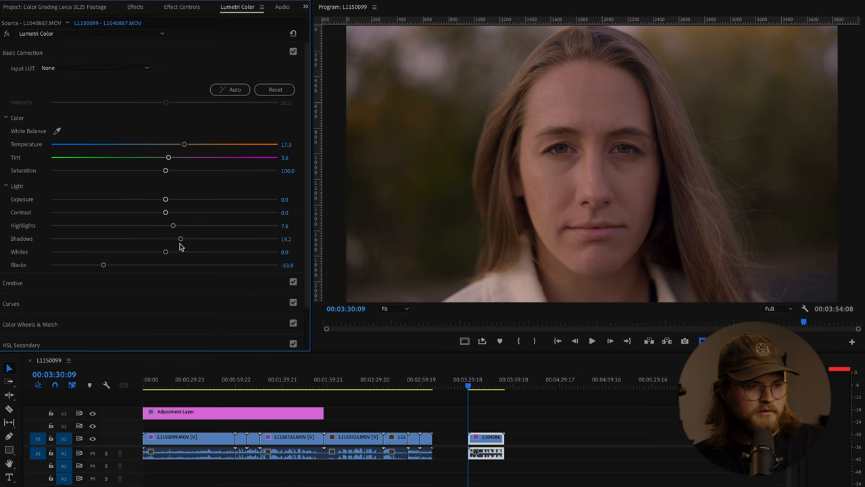
drag(102, 265, 166, 265)
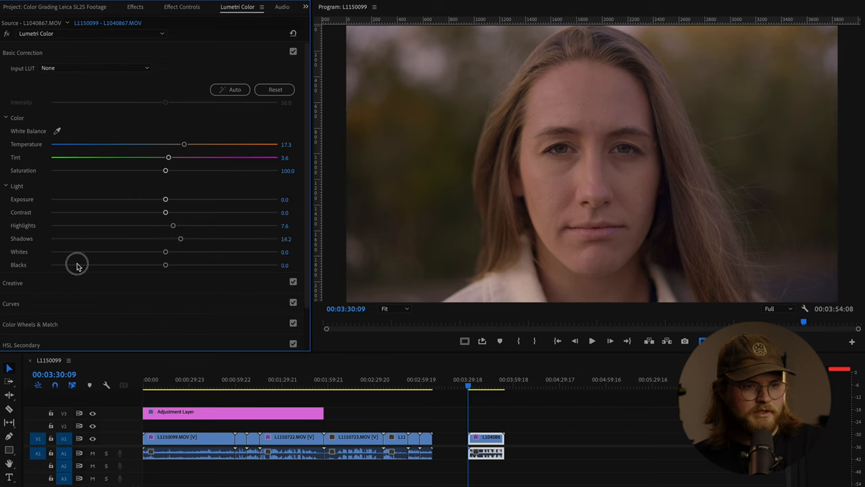
drag(173, 225, 159, 226)
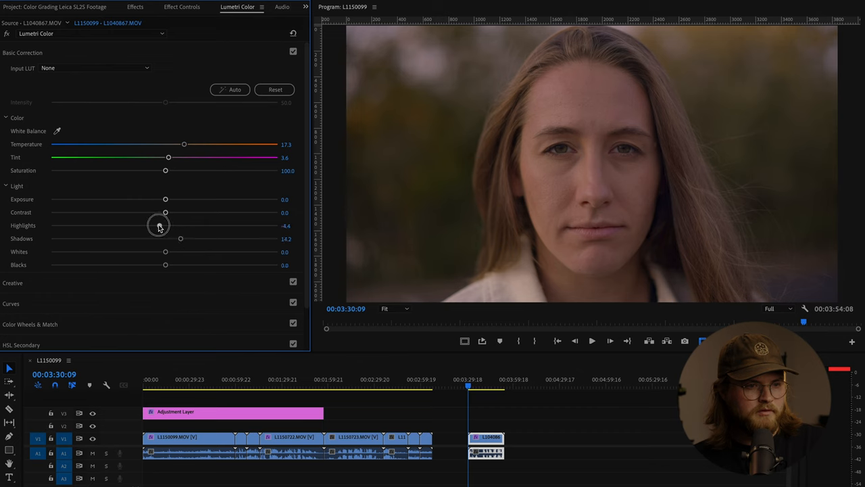
drag(159, 225, 151, 225)
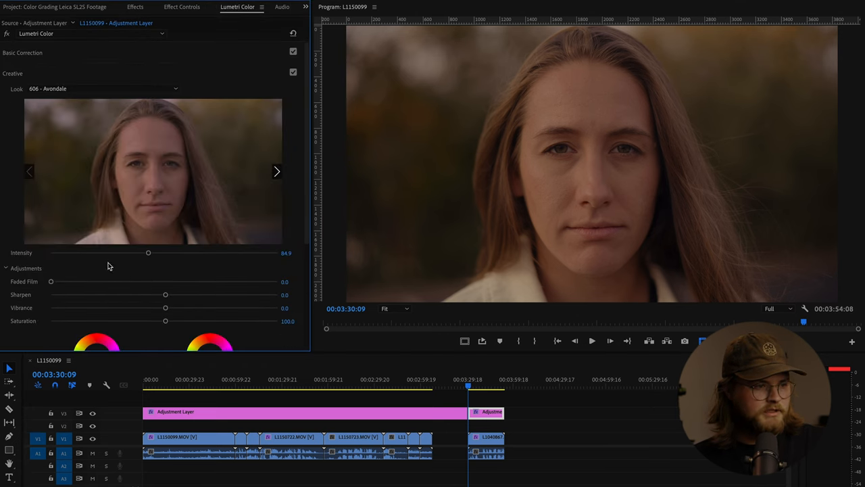
Lower the 606 - Avondale look's Intensity to about 68
drag(149, 253, 128, 253)
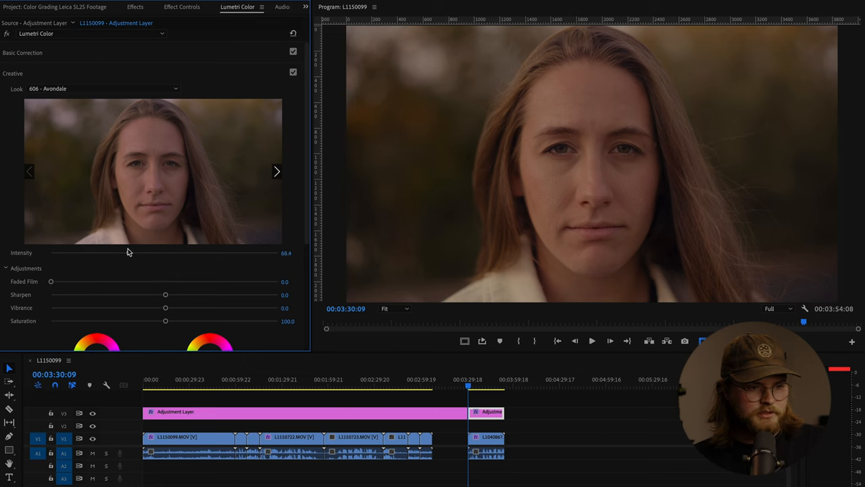
drag(128, 252, 120, 252)
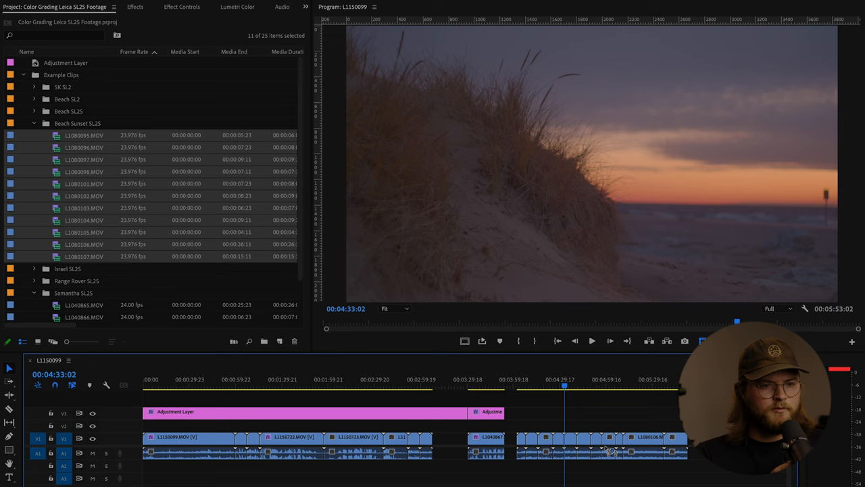
Scrub the playhead past the dark sea shot to a frame of the fisherman casting
click(630, 386)
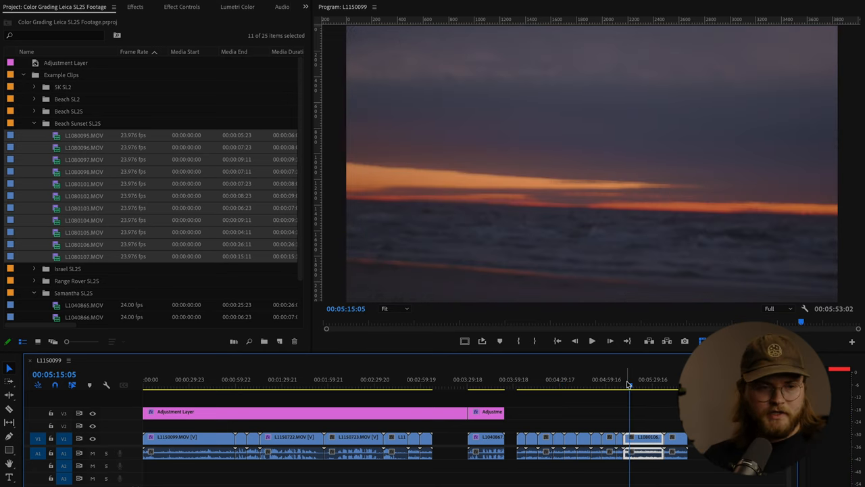
click(519, 385)
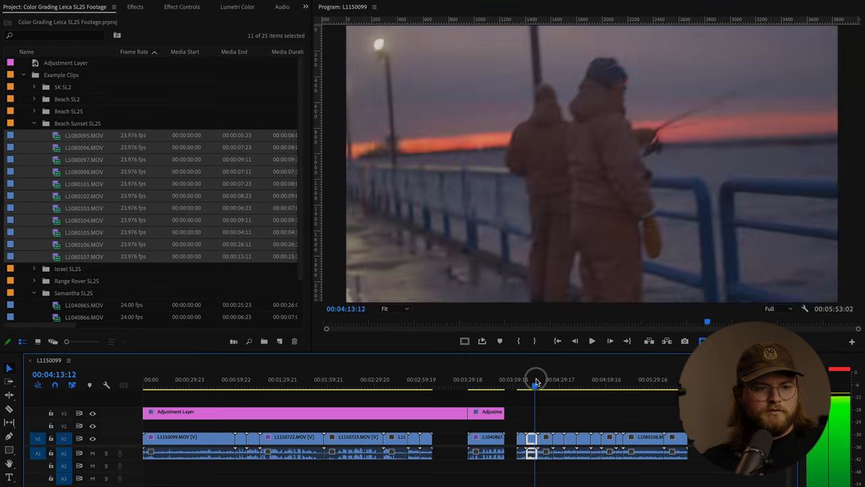
drag(536, 380, 529, 380)
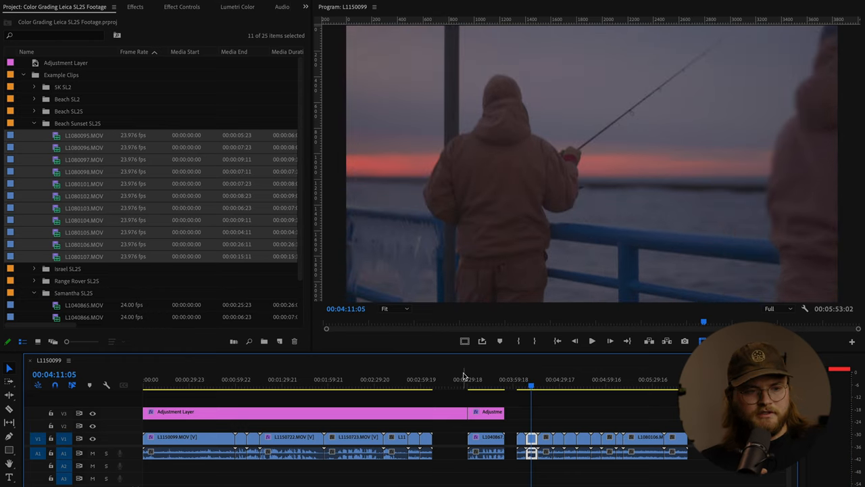
mouse_move(81, 196)
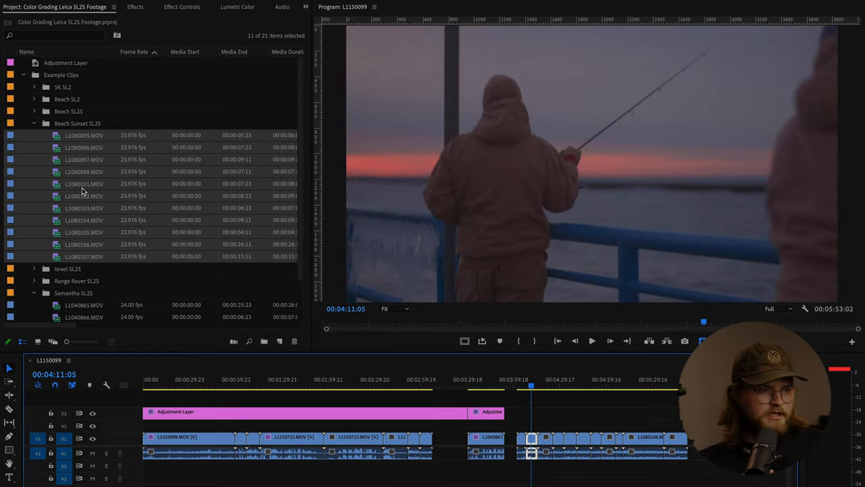
Override the selected Beach Sunset clips' colour space to Rec. 709 via Interpret Footage
right_click(84, 184)
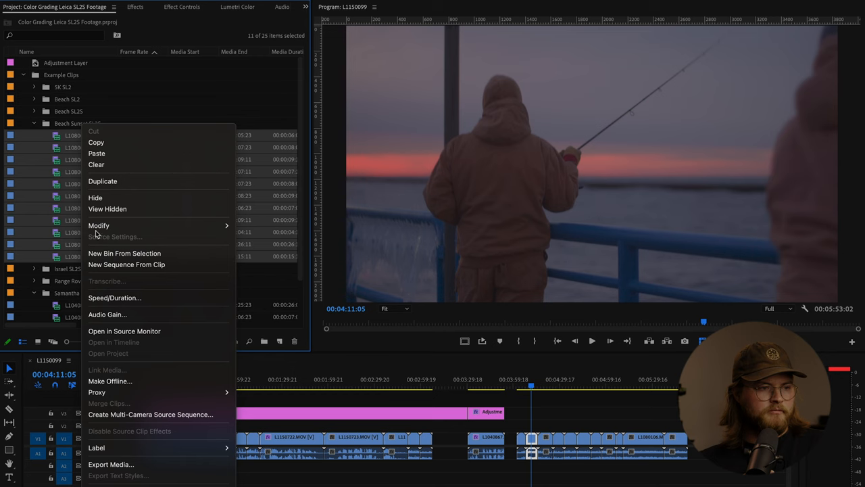
click(98, 225)
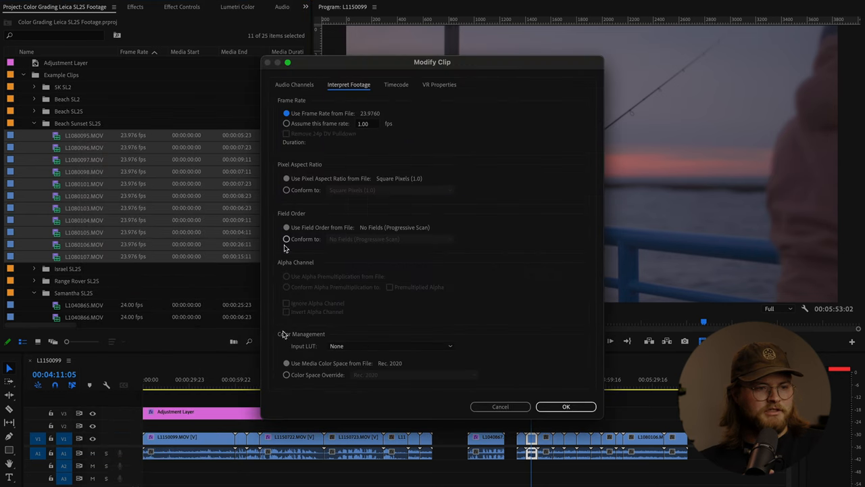
click(286, 374)
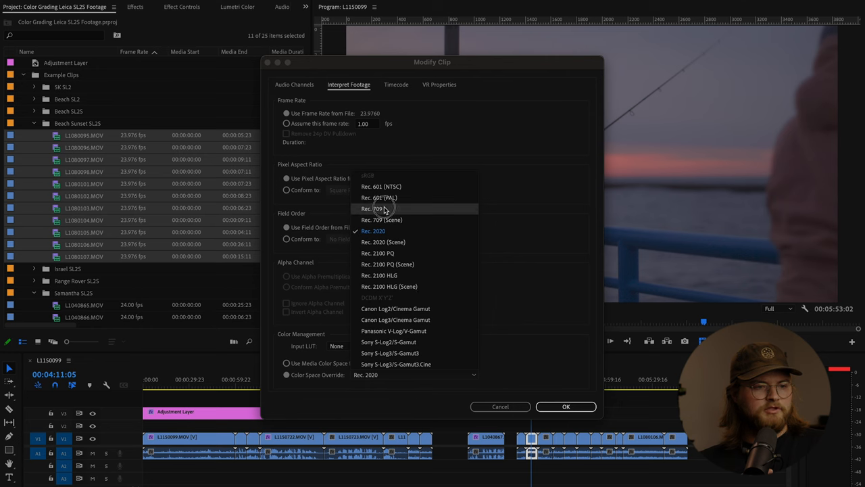
click(566, 406)
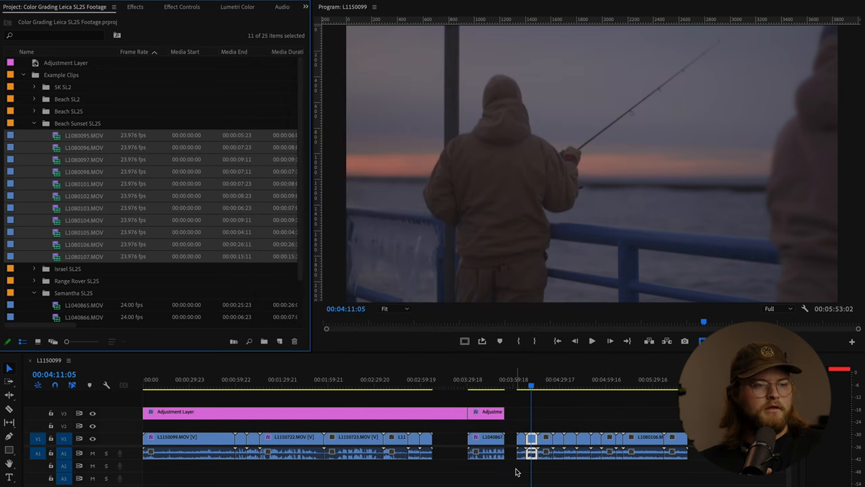
click(243, 7)
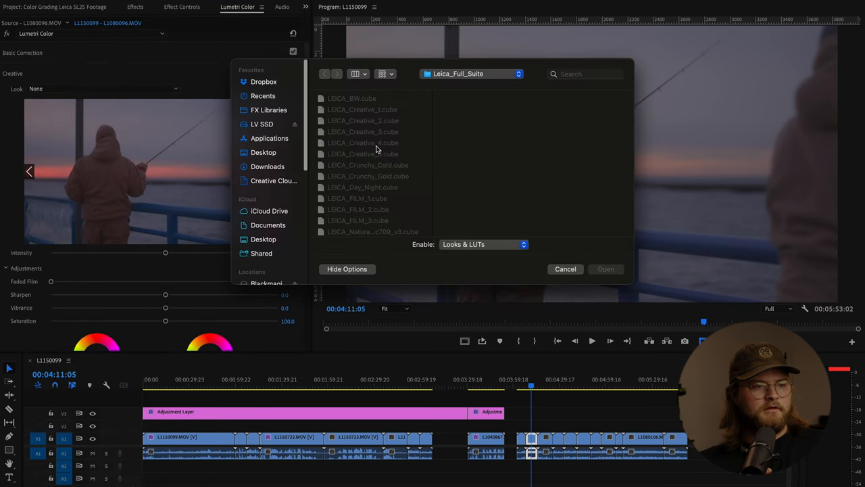
Load LEICA_Natural_Rec709_v3.cube as the fisherman clip's Lumetri Creative look
click(370, 230)
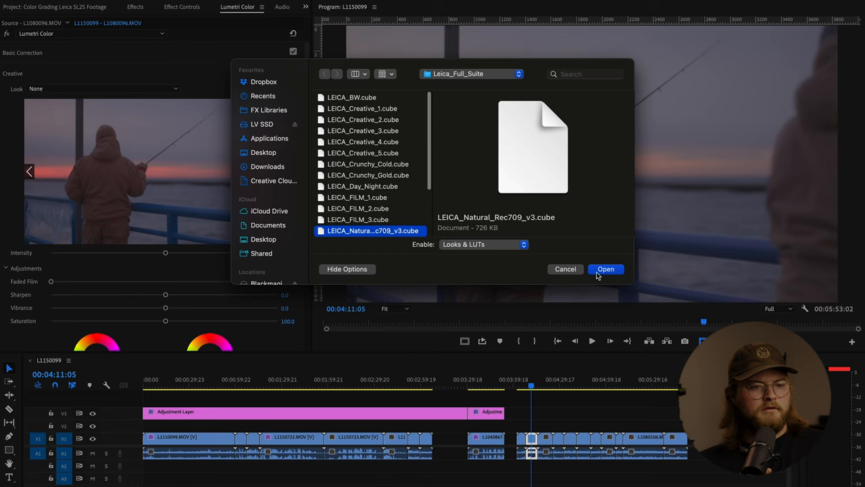
click(606, 269)
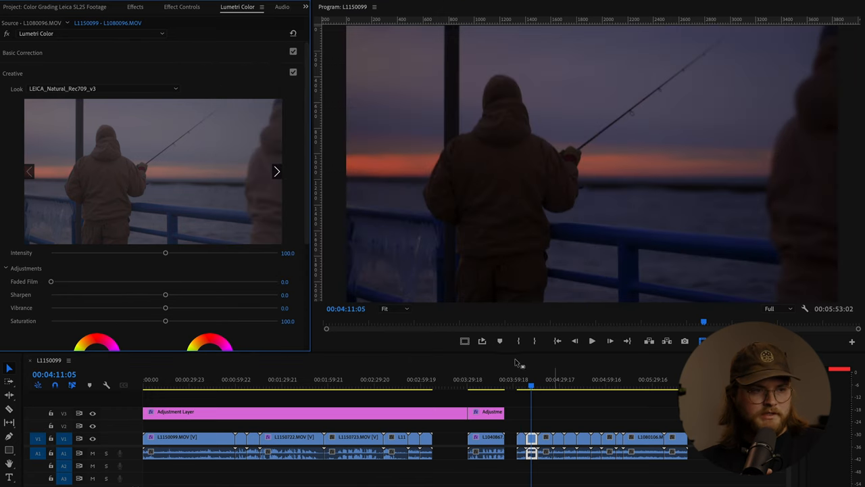
click(192, 7)
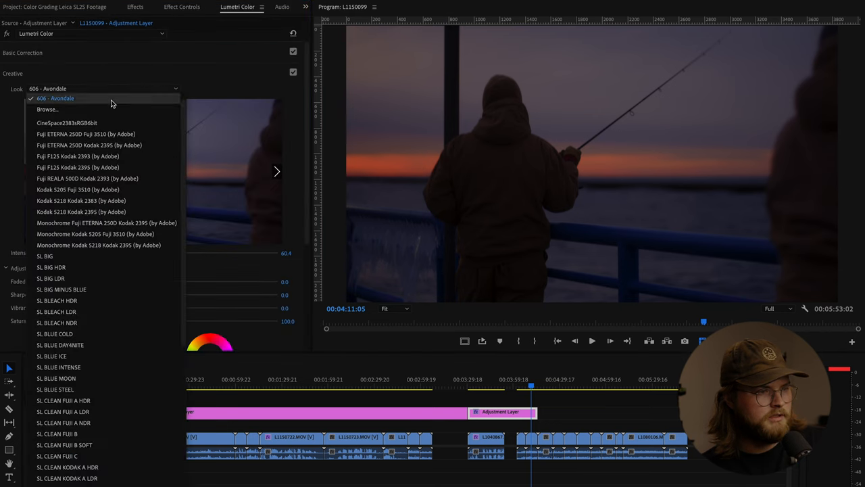
Keep 606 - Avondale as the extended adjustment layer's Look
click(48, 109)
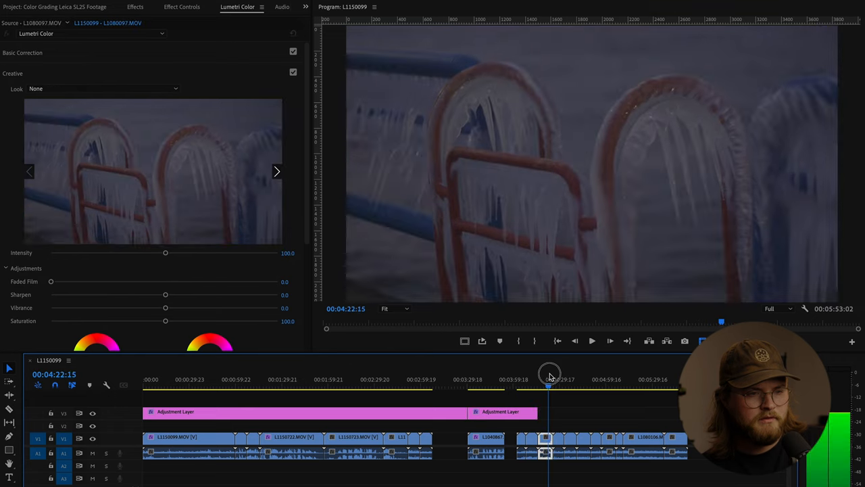
Raise the icy railing clip's Exposure to 2.1
click(101, 89)
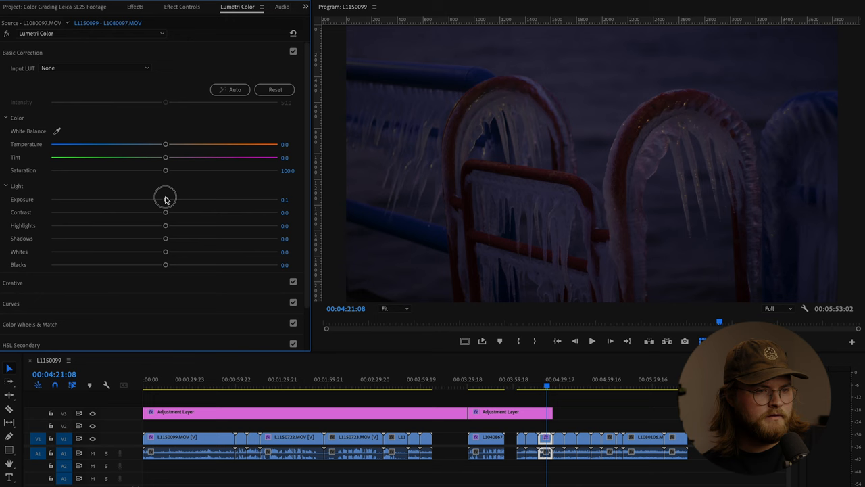
drag(165, 199, 192, 198)
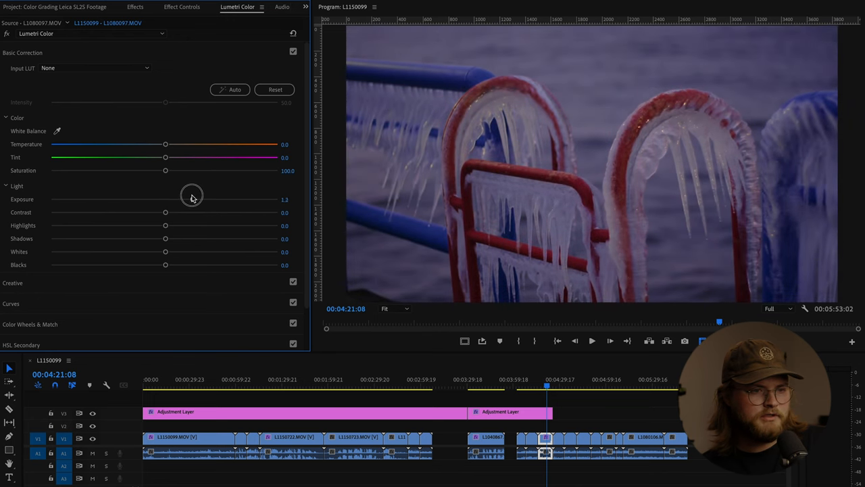
drag(191, 199, 206, 199)
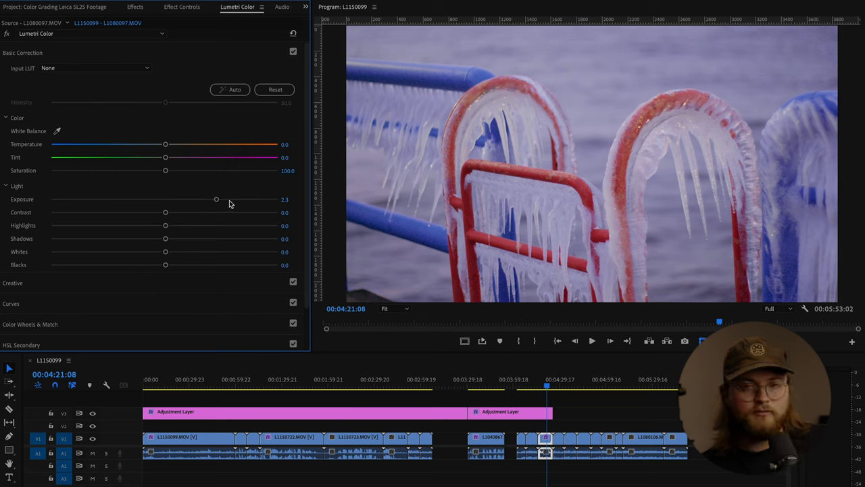
drag(217, 199, 218, 199)
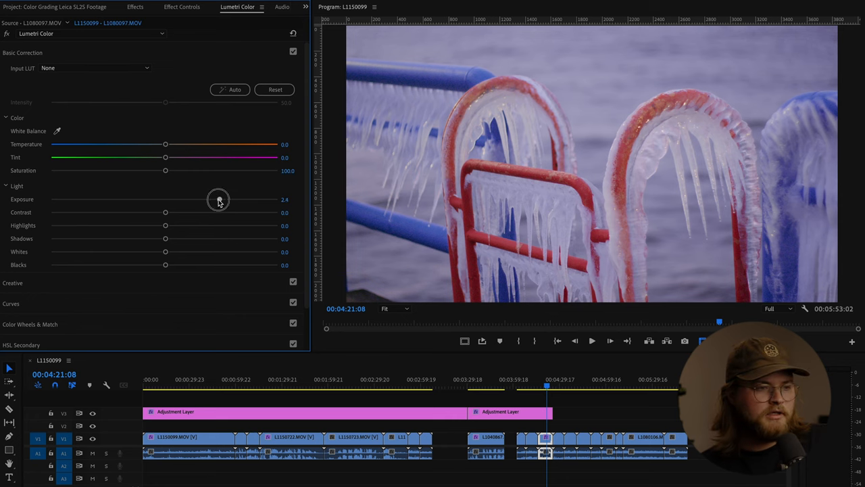
drag(218, 199, 50, 199)
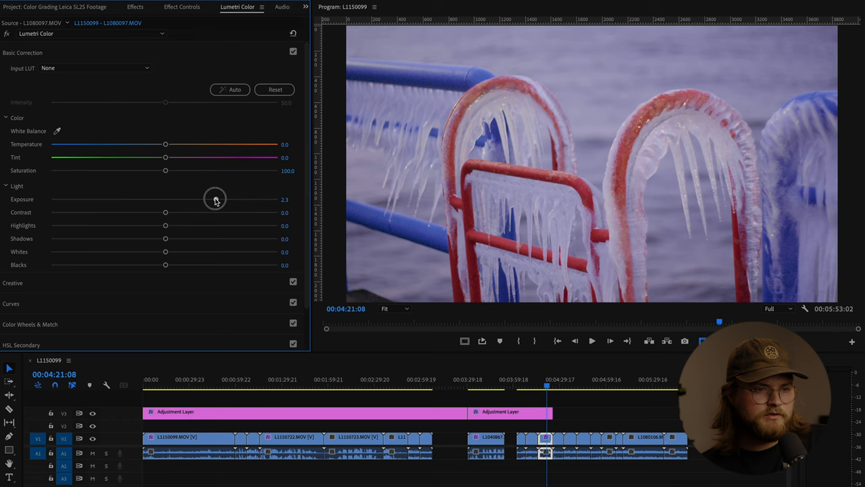
drag(215, 199, 213, 201)
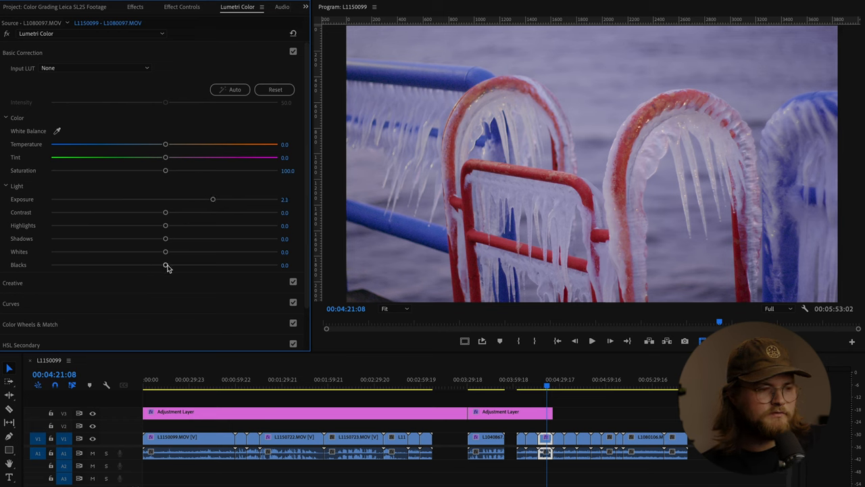
Set Blacks −49.3, Whites 12, Temperature 23.6 and Tint −7.1 on the railing clip
drag(165, 264, 109, 264)
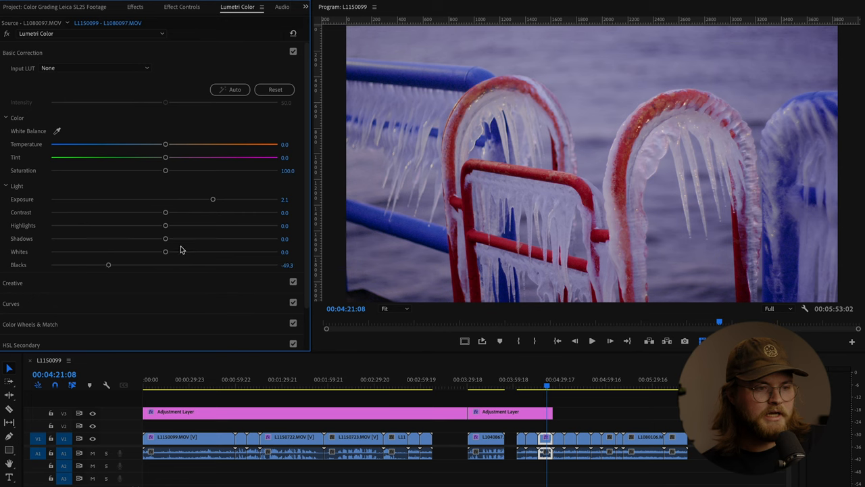
drag(165, 252, 178, 252)
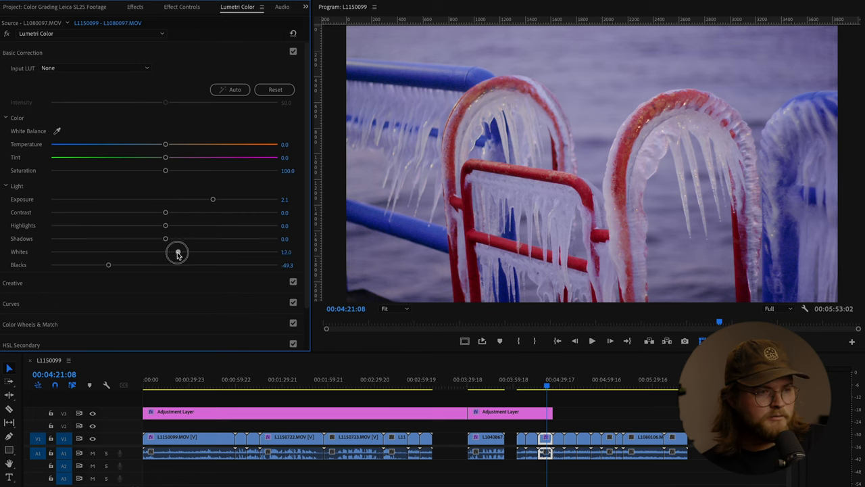
mouse_move(166, 145)
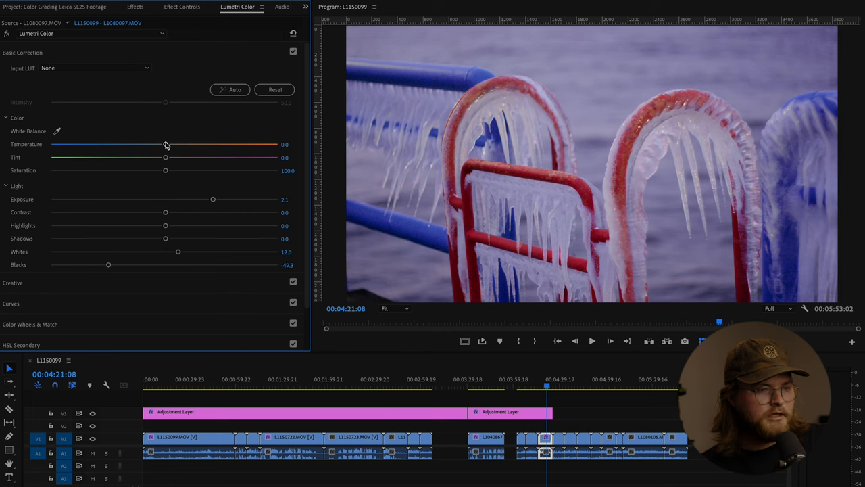
drag(165, 144, 184, 144)
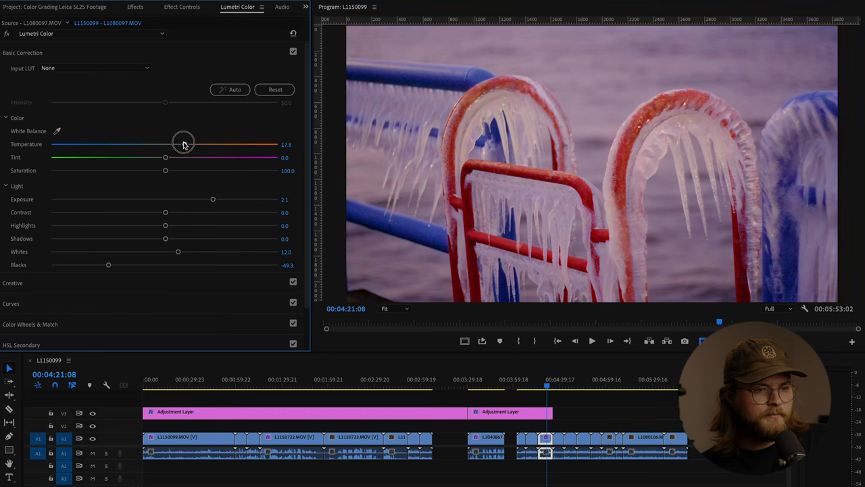
drag(182, 144, 191, 144)
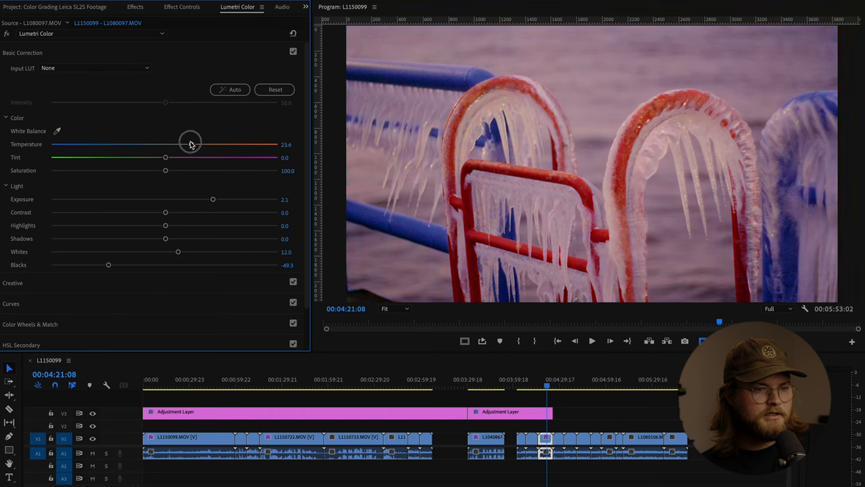
drag(165, 156, 157, 157)
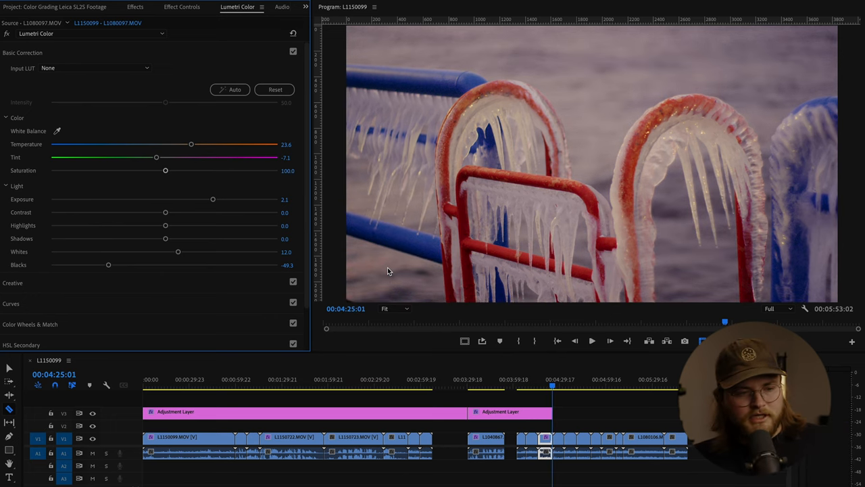
click(549, 385)
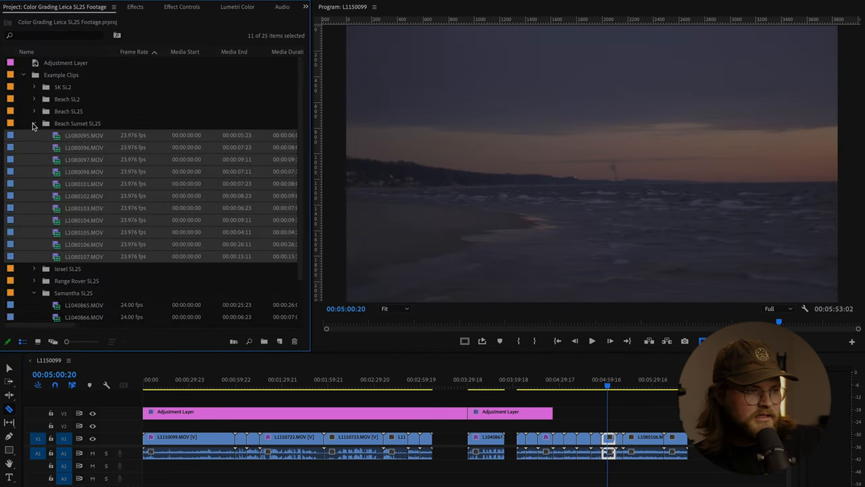
Override L1000408.MOV's colour space in Interpret Footage, then show its Lumetri Color controls
click(34, 123)
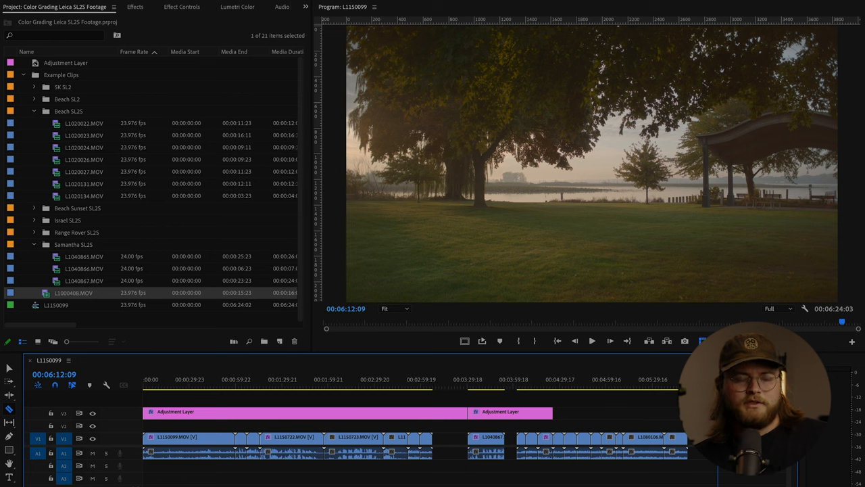
mouse_move(551, 180)
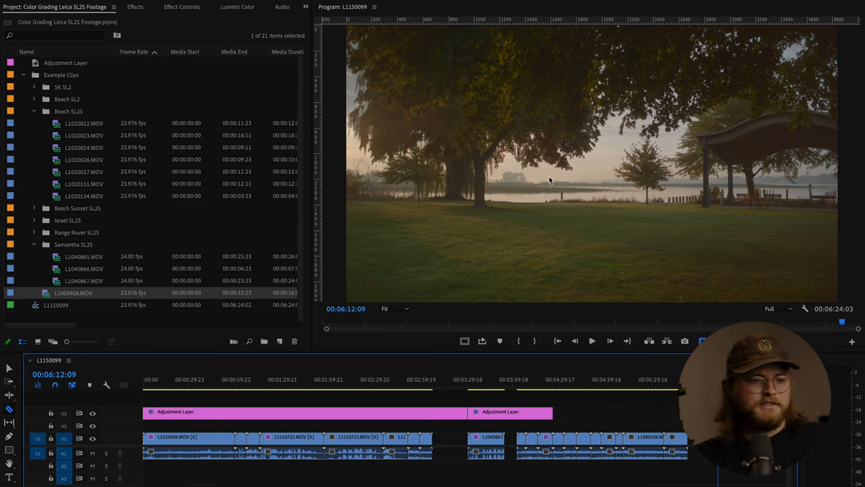
right_click(76, 293)
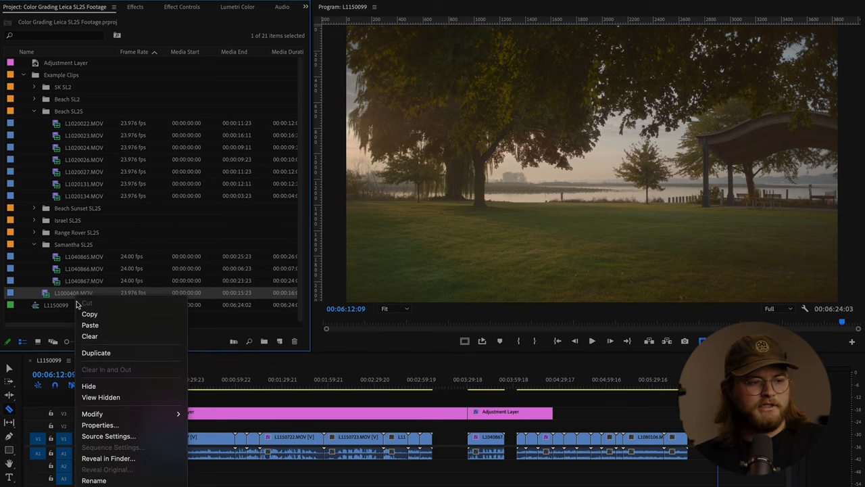
mouse_move(99, 424)
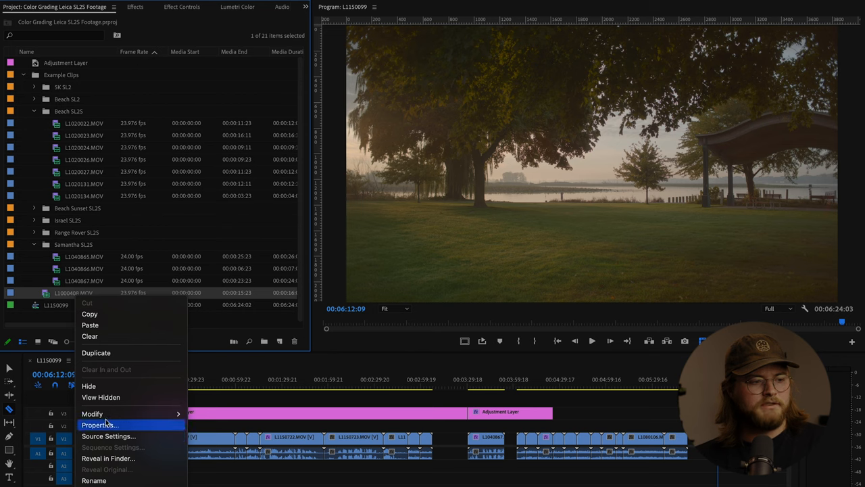
click(105, 424)
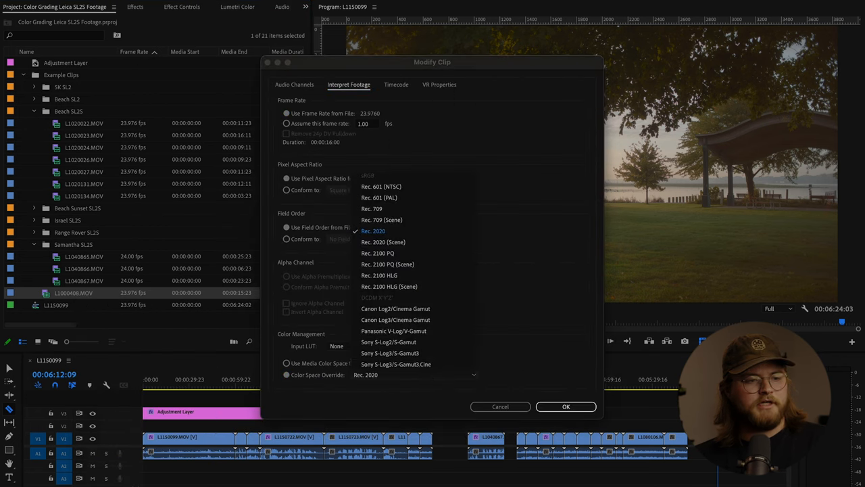
click(567, 407)
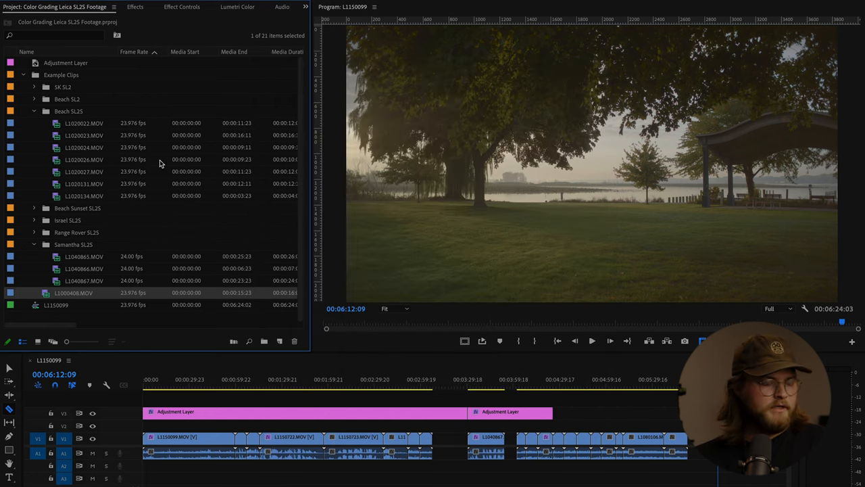
mouse_move(156, 163)
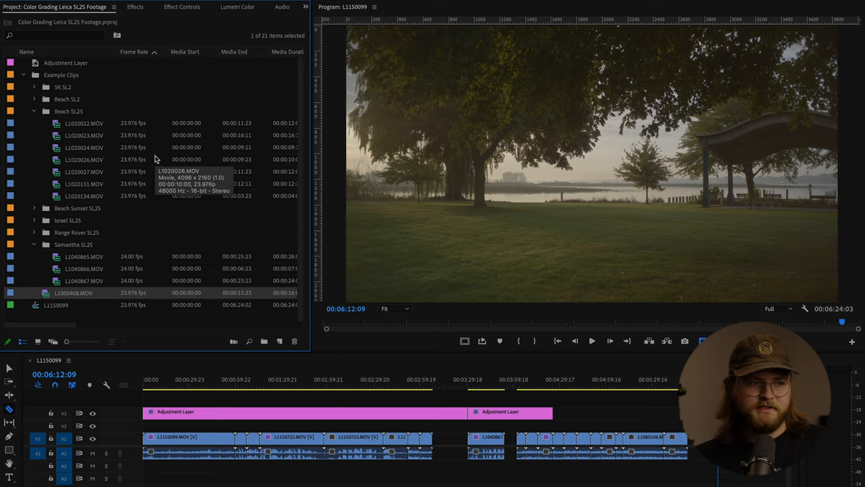
click(236, 8)
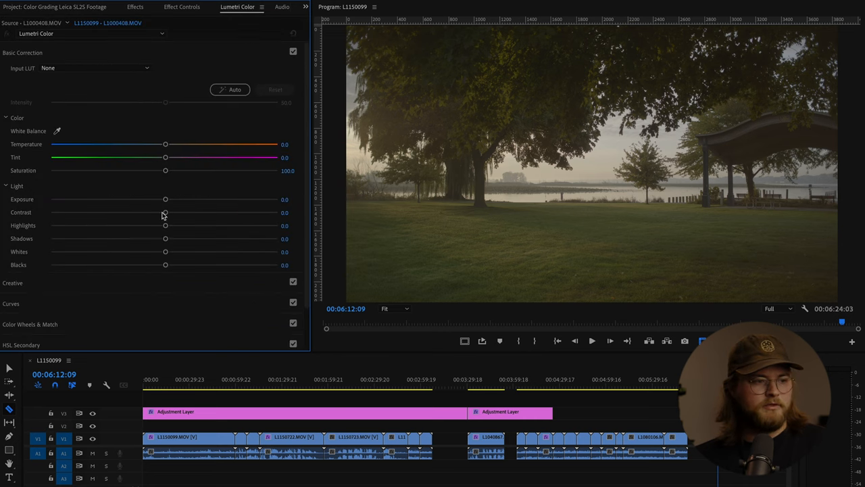
Load Natural_Rec709.cube from the Natural folder as L1000408.MOV's Lumetri creative look
click(12, 74)
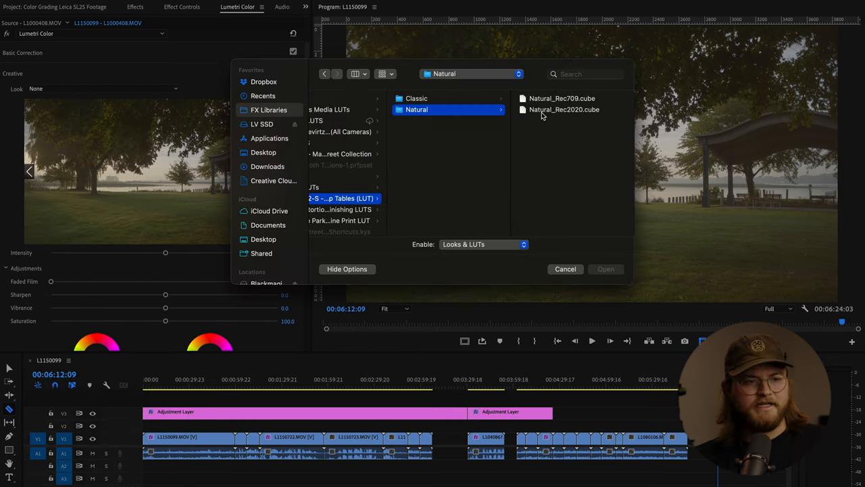
click(564, 98)
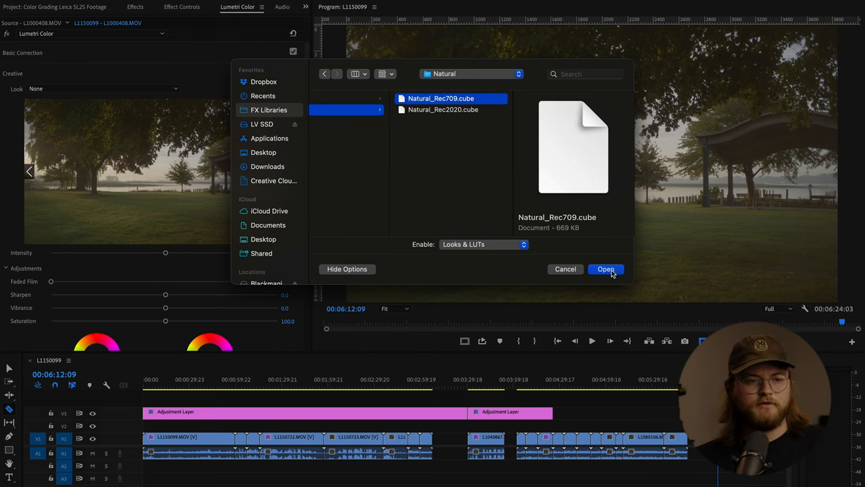
click(606, 269)
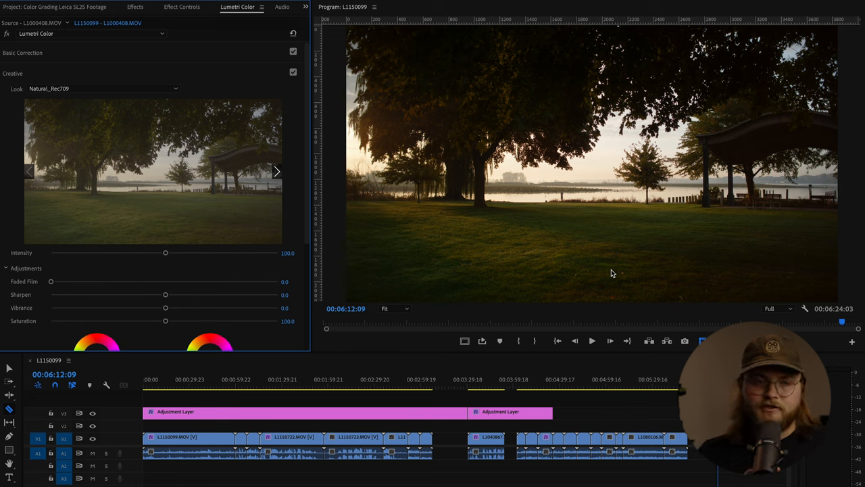
mouse_move(624, 168)
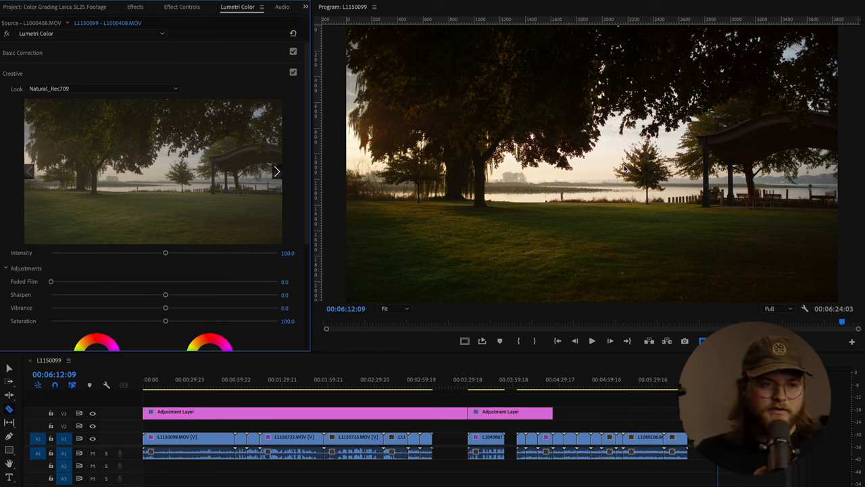
mouse_move(579, 181)
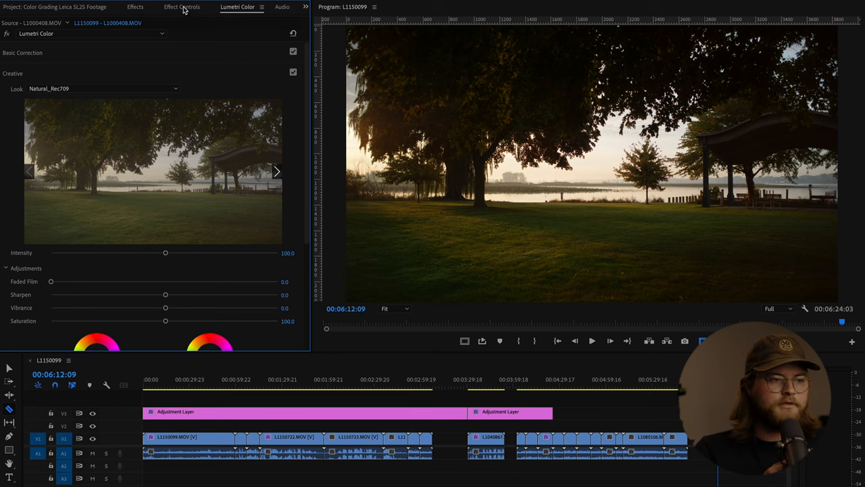
Compare L1000408's two Lumetri Color effects at 200% zoom in Effect Controls, then return to Fit
click(192, 9)
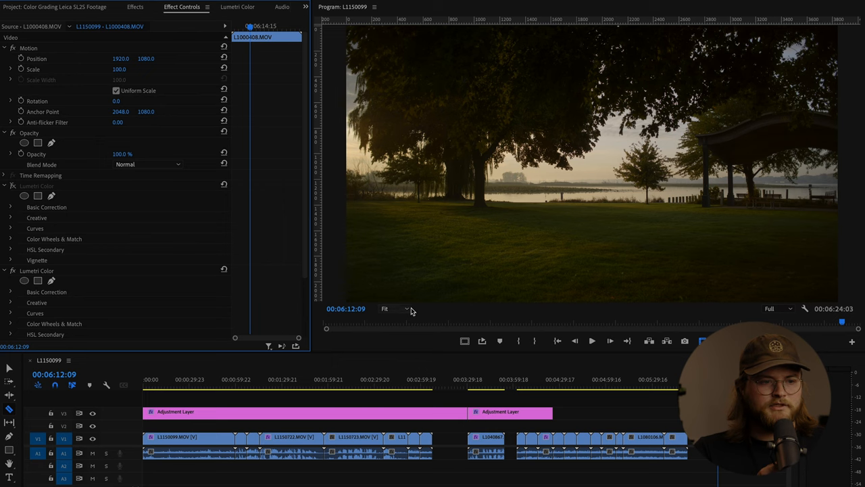
click(391, 309)
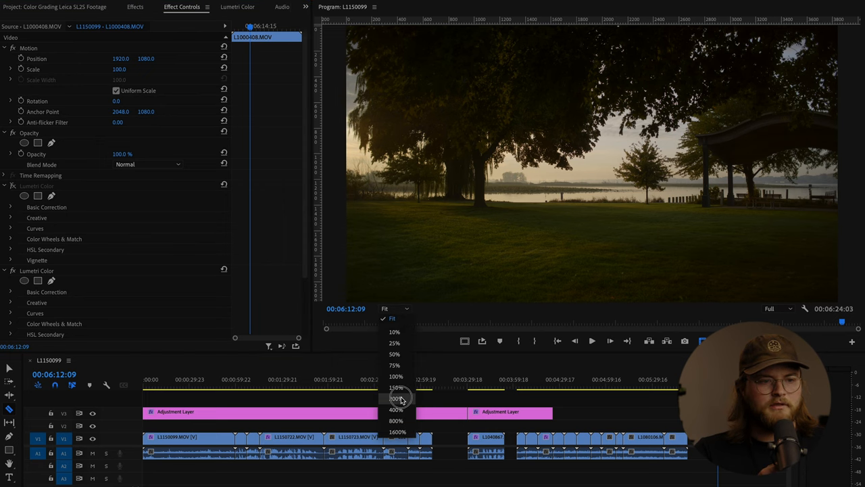
click(394, 398)
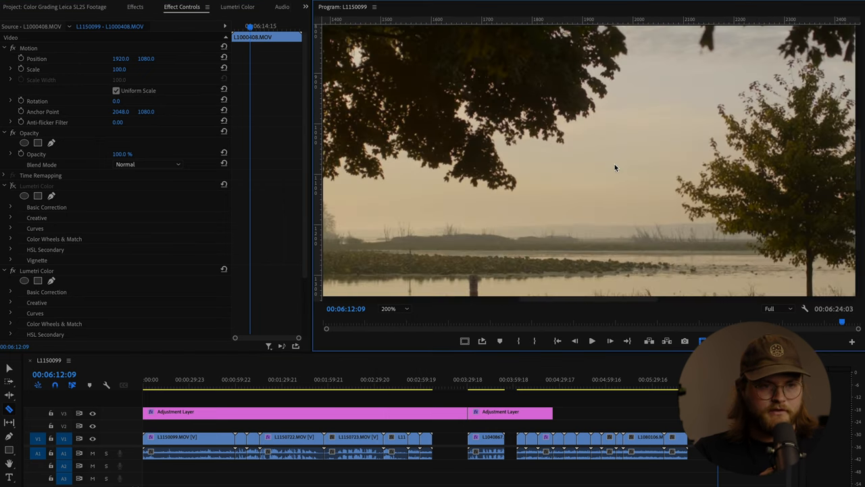
mouse_move(646, 76)
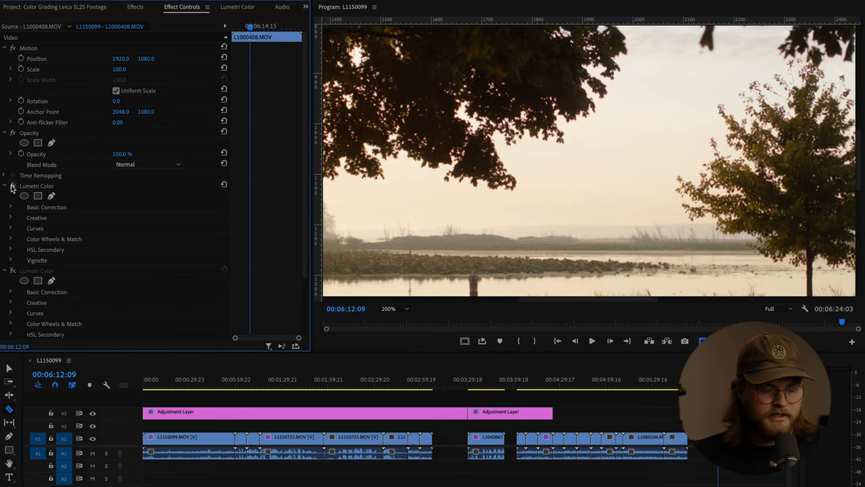
mouse_move(643, 204)
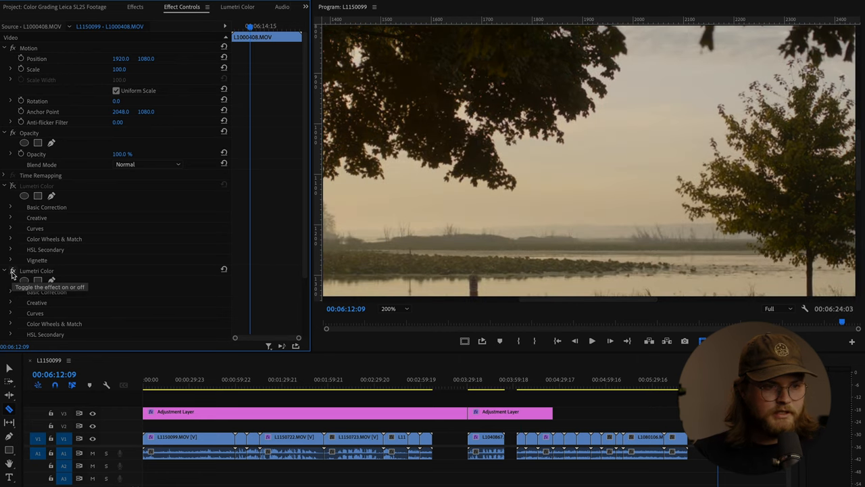
mouse_move(552, 229)
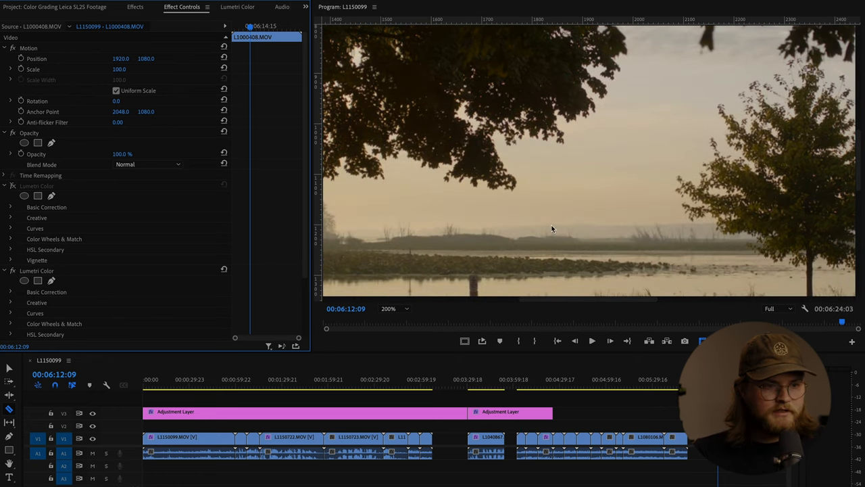
click(406, 309)
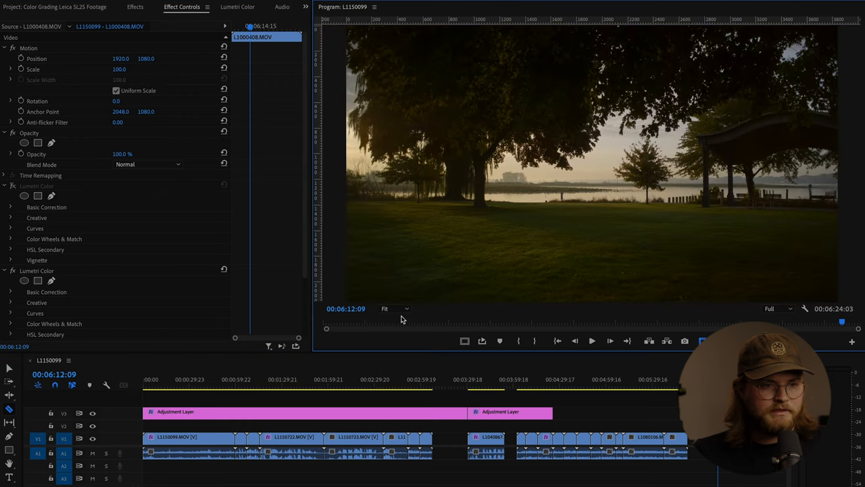
mouse_move(450, 252)
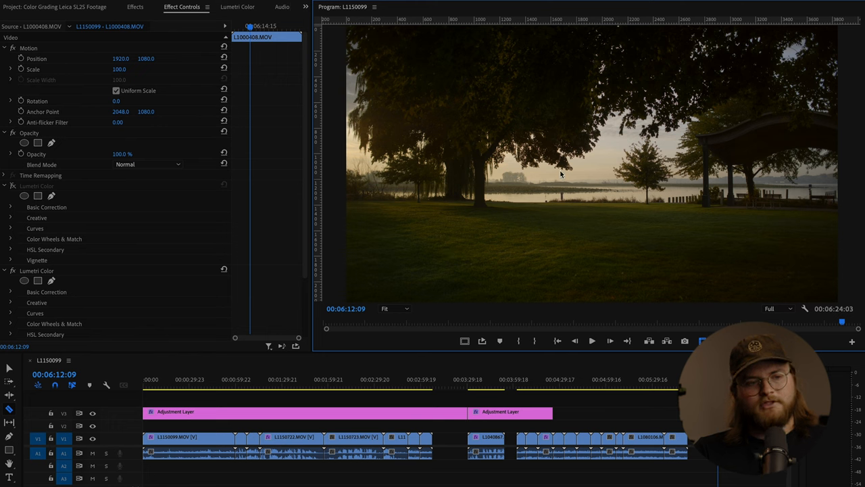
mouse_move(42, 262)
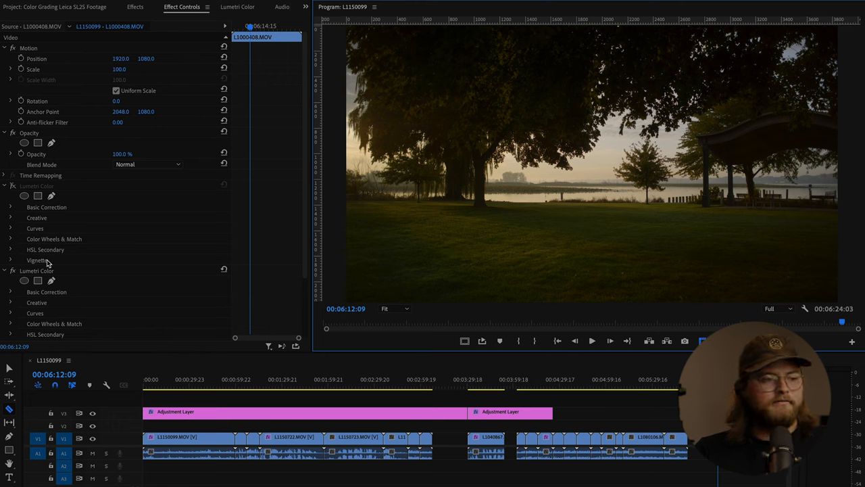
mouse_move(261, 159)
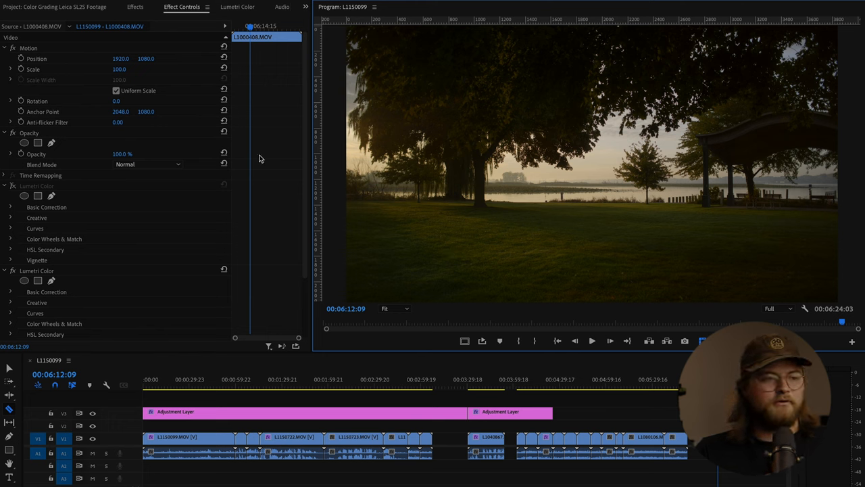
Show the Lumetri Color controls and zoom the Program monitor to 200%
click(237, 8)
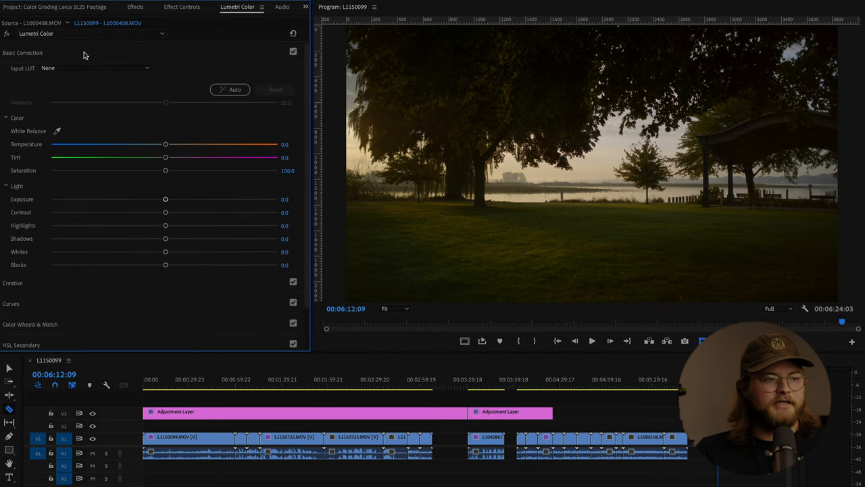
click(395, 309)
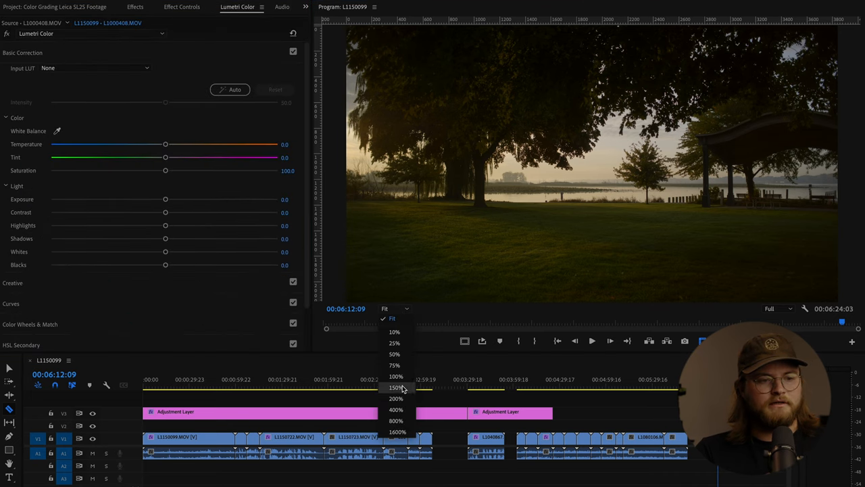
click(395, 398)
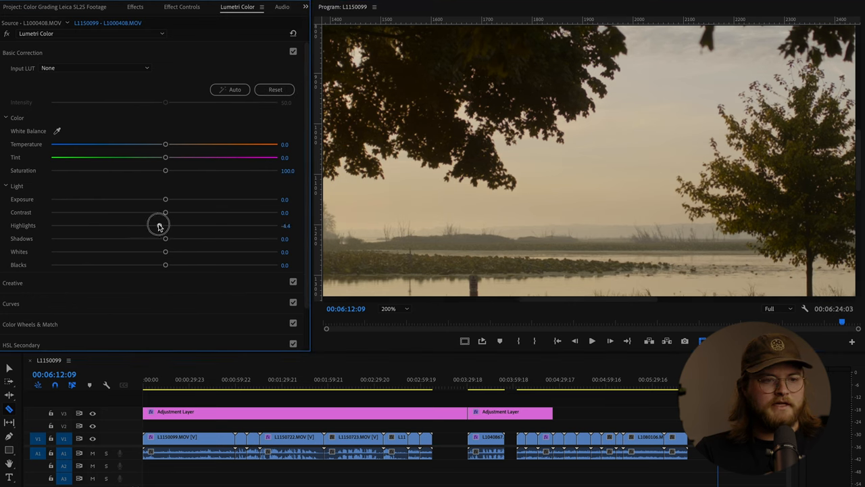
Set highlights -25.3, blacks -59.1, shadows 9.8 and exposure 0.4 in Basic Correction
drag(165, 225, 135, 226)
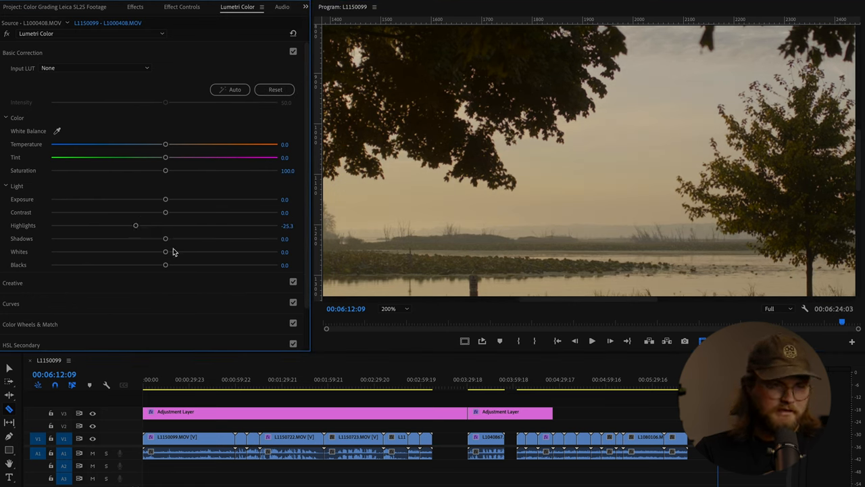
drag(165, 265, 111, 265)
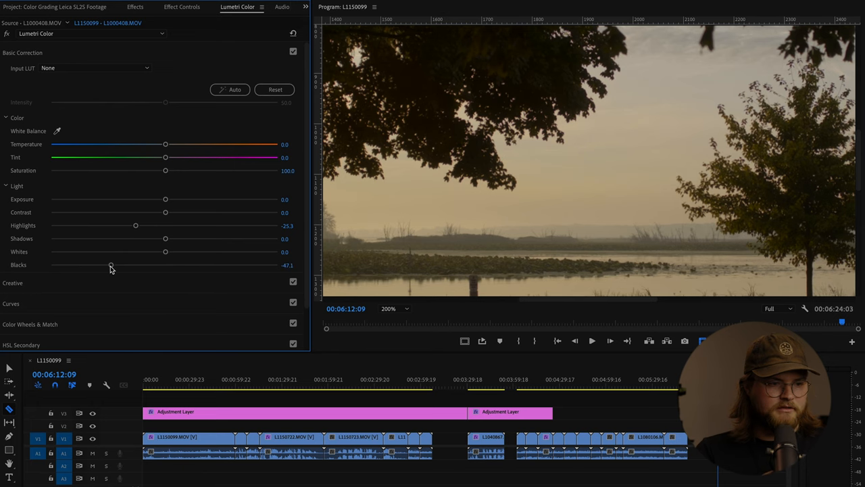
click(394, 309)
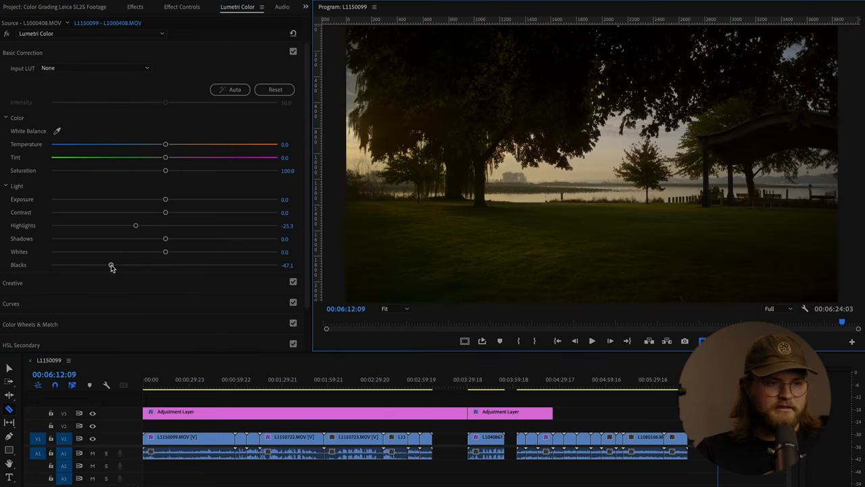
drag(111, 264, 96, 265)
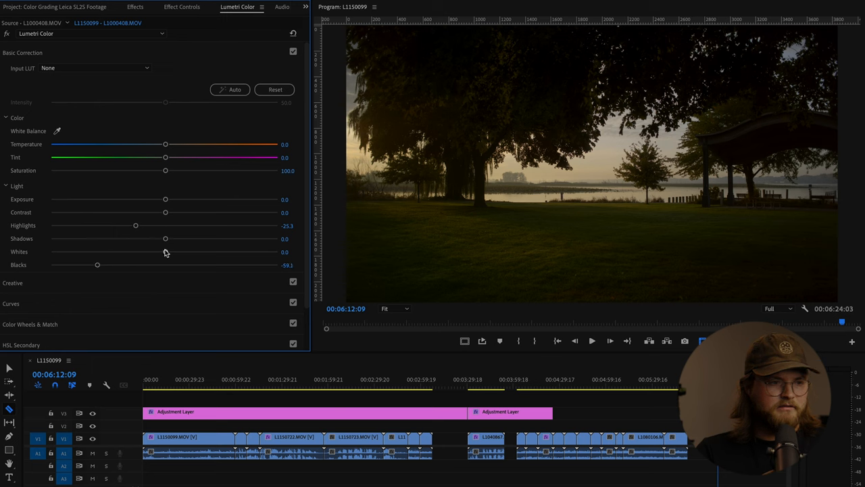
drag(165, 238, 176, 238)
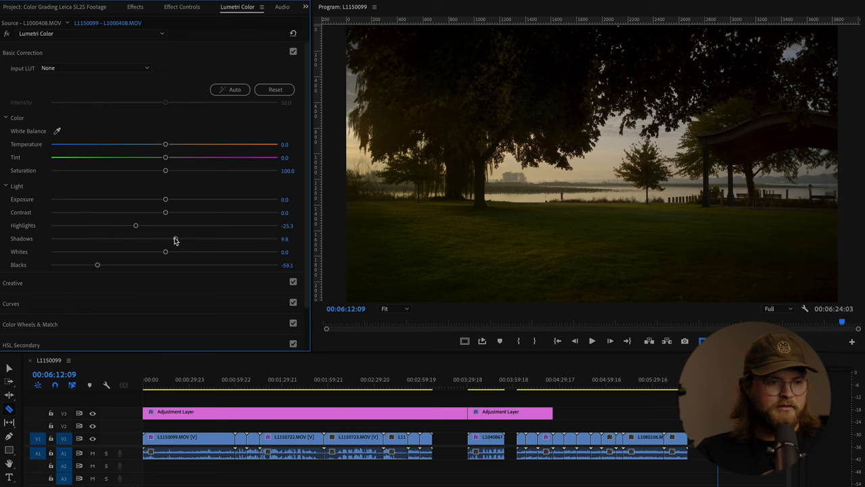
drag(166, 199, 172, 198)
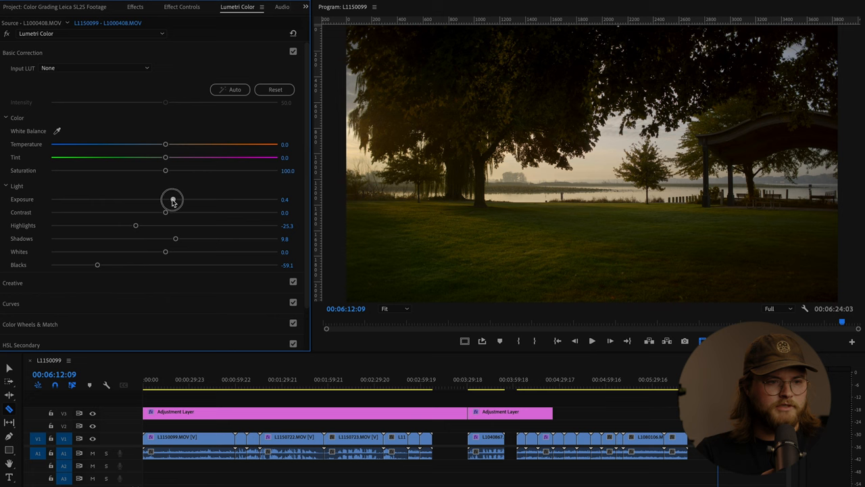
drag(165, 212, 150, 212)
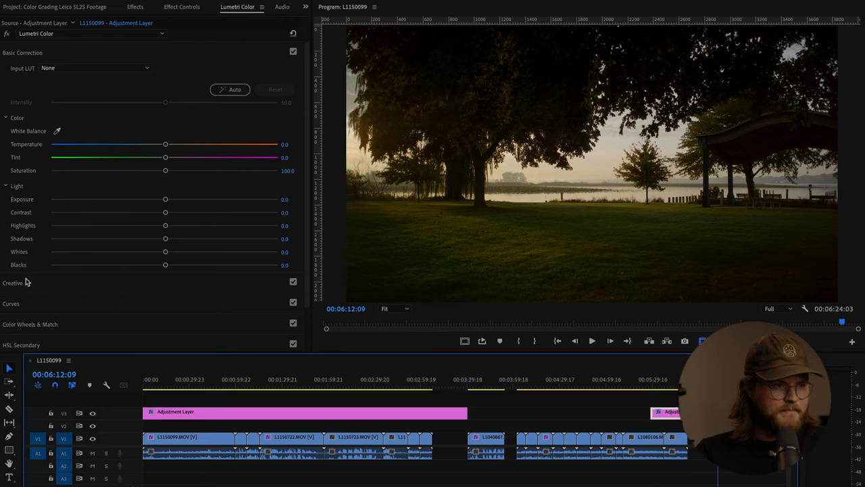
Apply the 606 - Avondale look to the adjustment layer with intensity 81.3
click(105, 89)
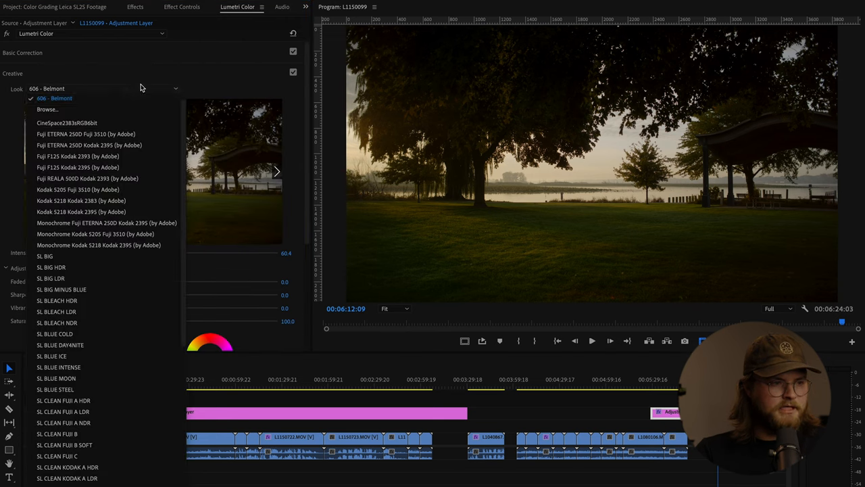
click(47, 108)
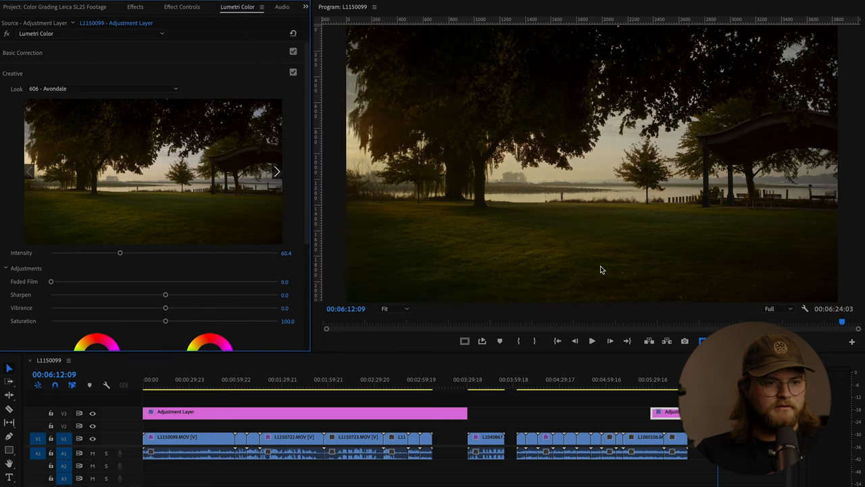
mouse_move(125, 260)
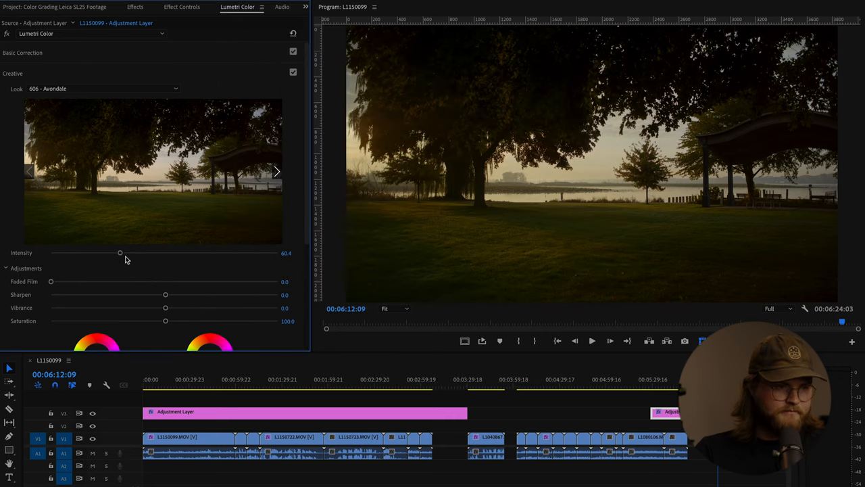
drag(120, 252, 143, 252)
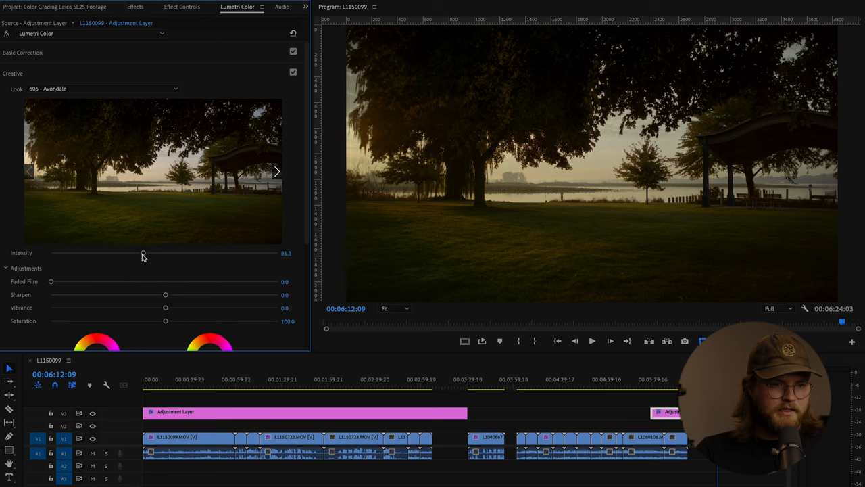